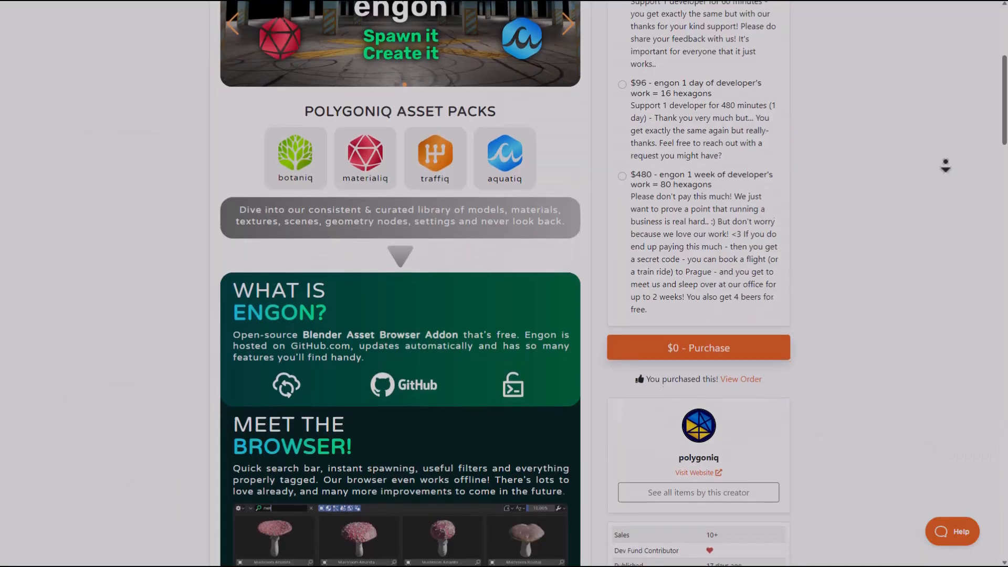
Step: Scroll down through the botaniq product page on Blender Market
scroll(down, 3)
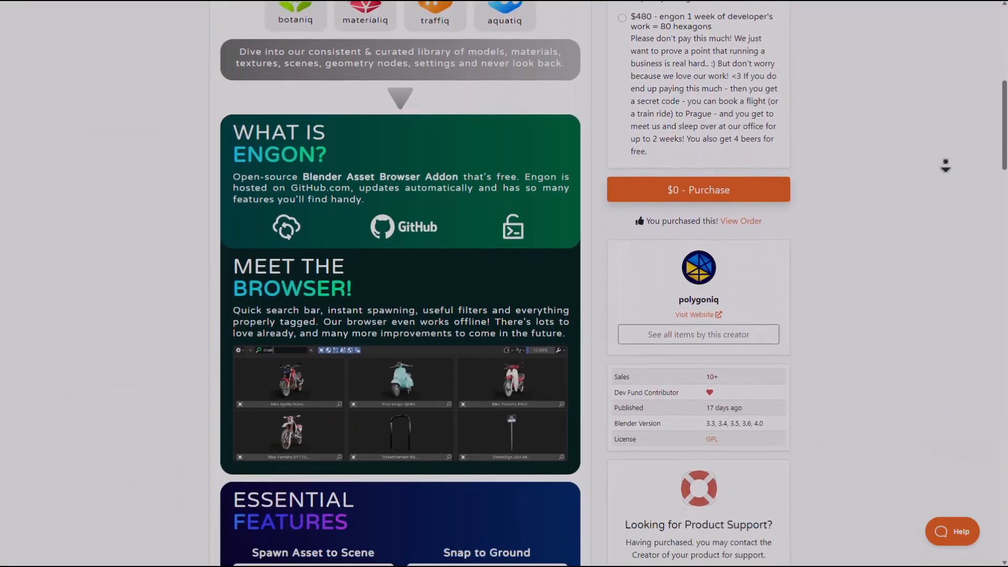
scroll(down, 3)
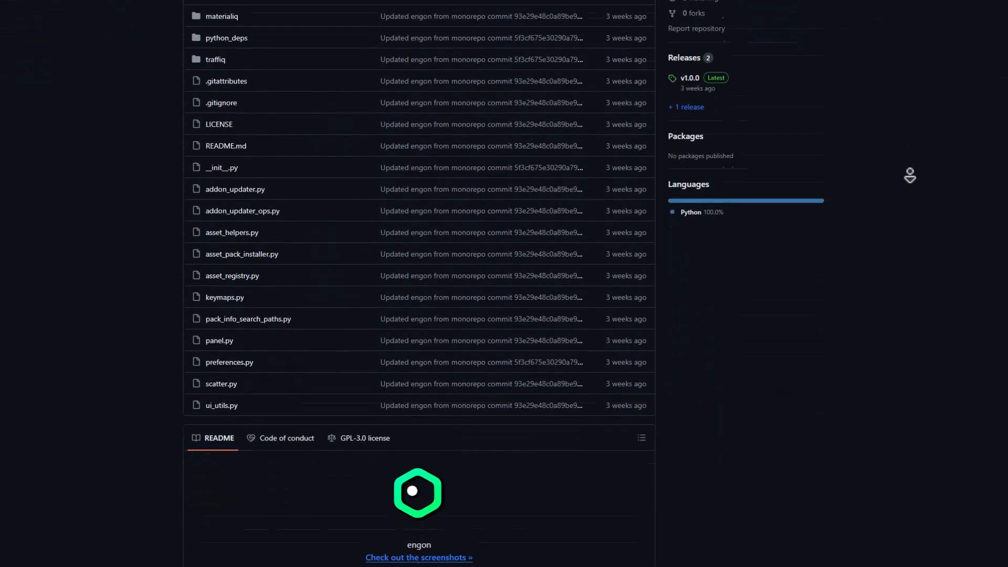
scroll(down, 3)
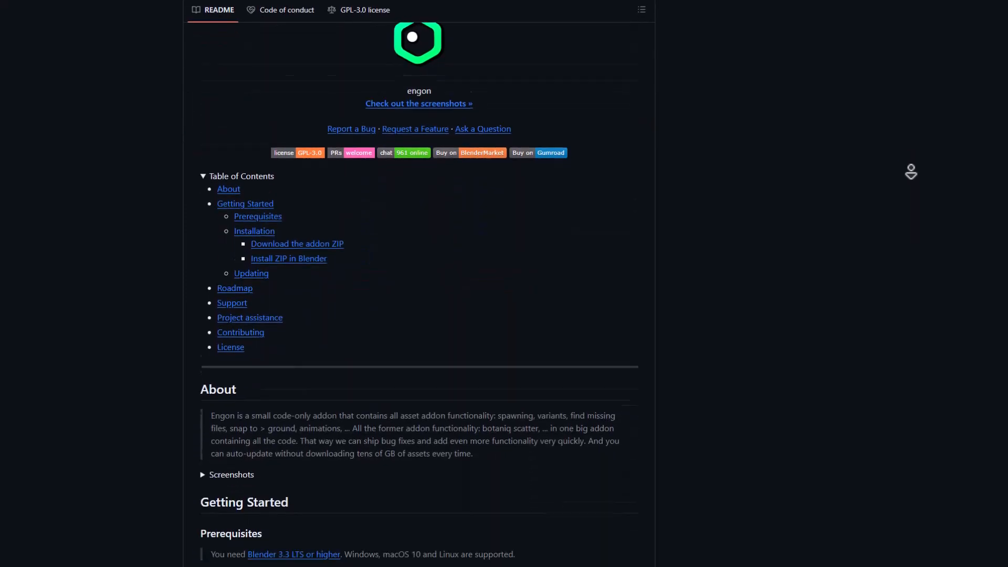
scroll(down, 3)
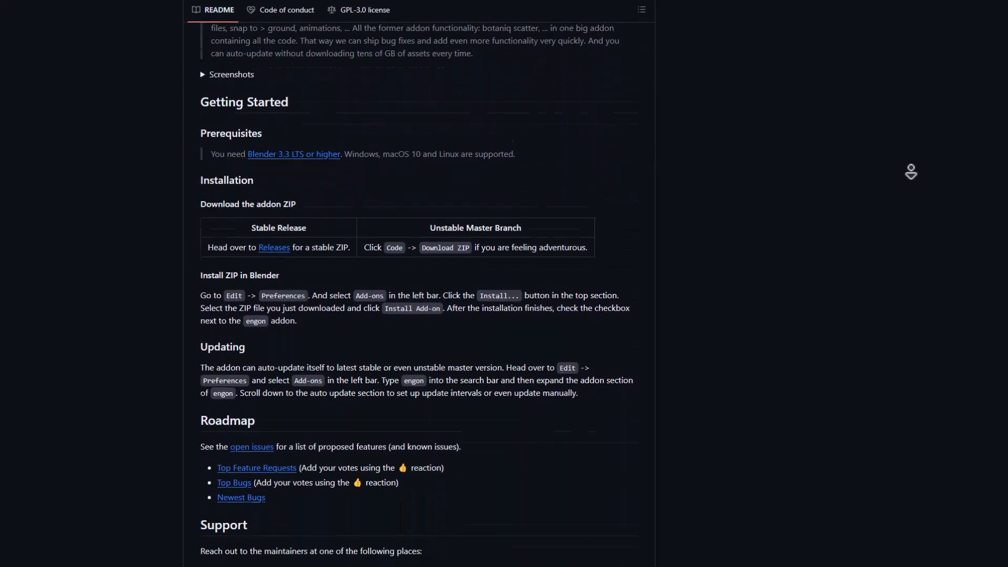
scroll(down, 3)
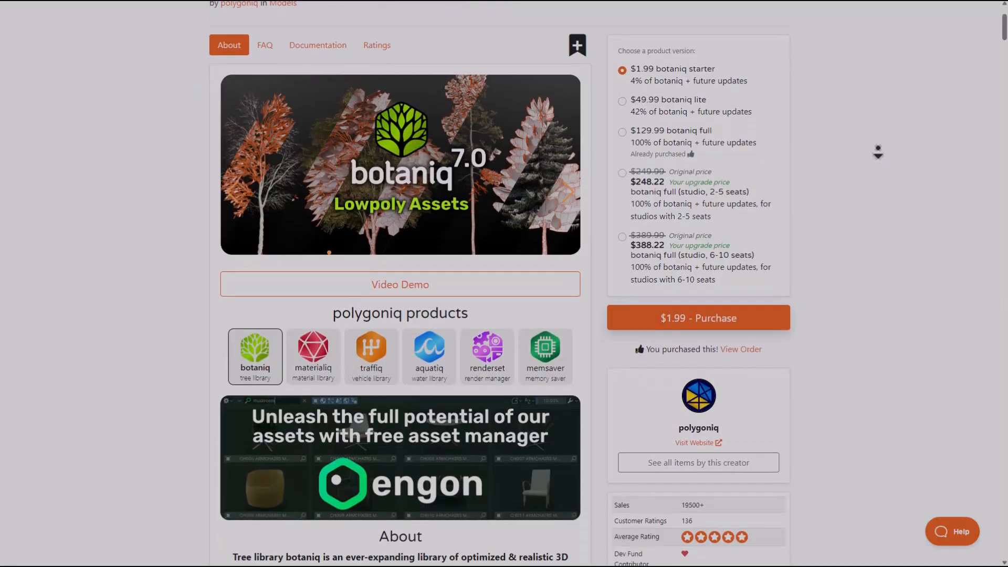
Step: Switch to the traffiq product page under polygoniq products and scroll down it
click(371, 355)
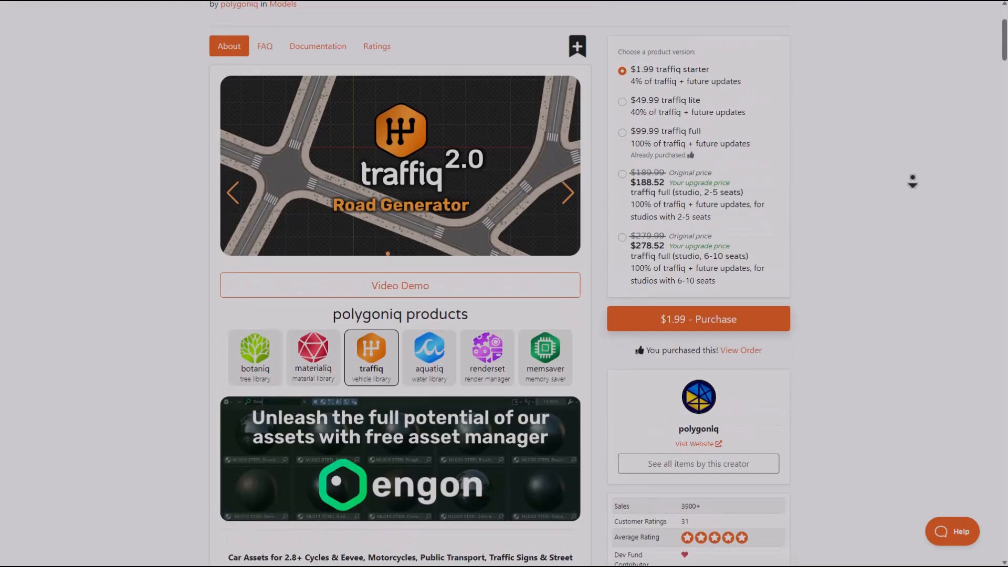
scroll(down, 3)
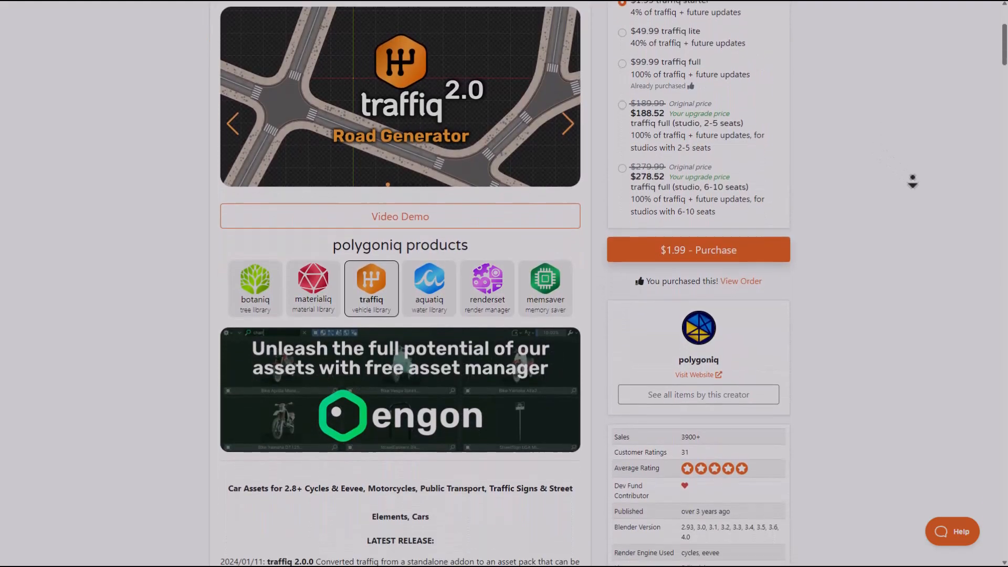
scroll(down, 3)
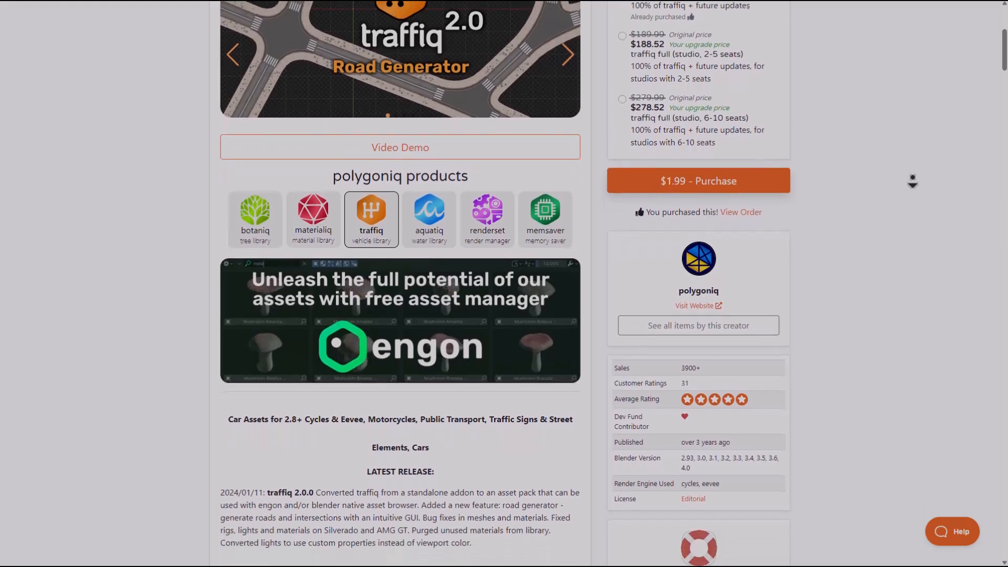
scroll(down, 3)
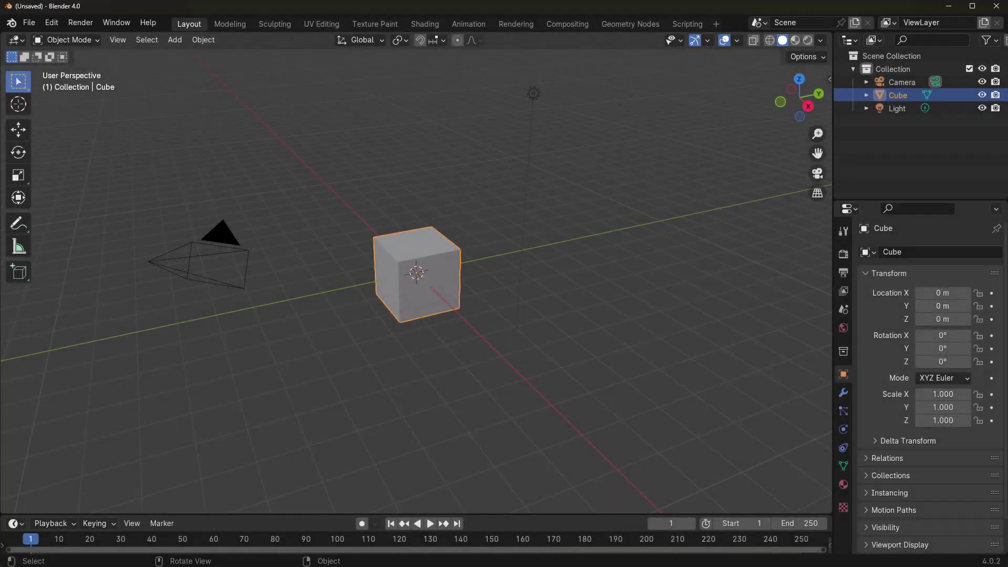
mouse_move(164, 71)
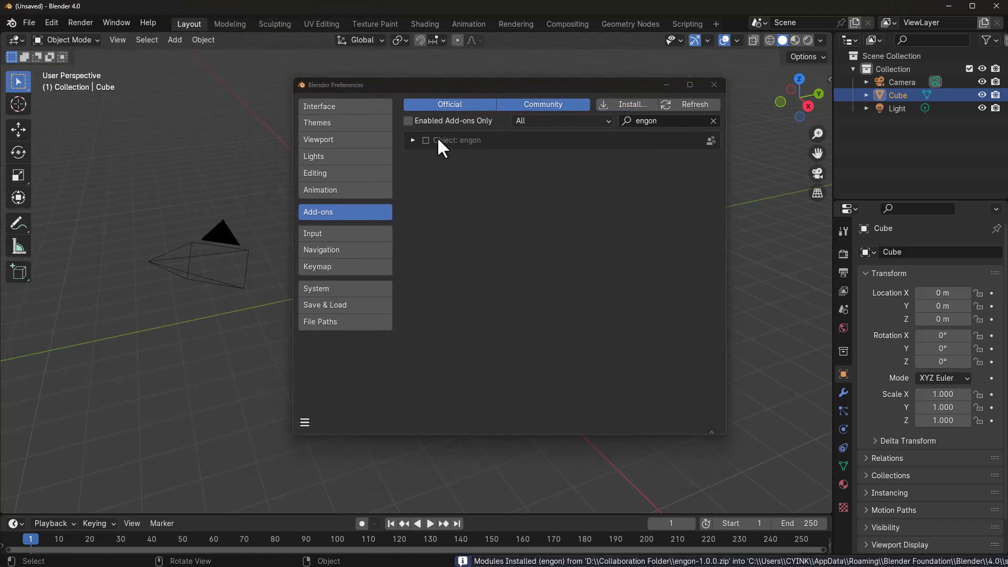
Step: Enable the installed engon add-on in Preferences and expand its asset pack settings
click(413, 140)
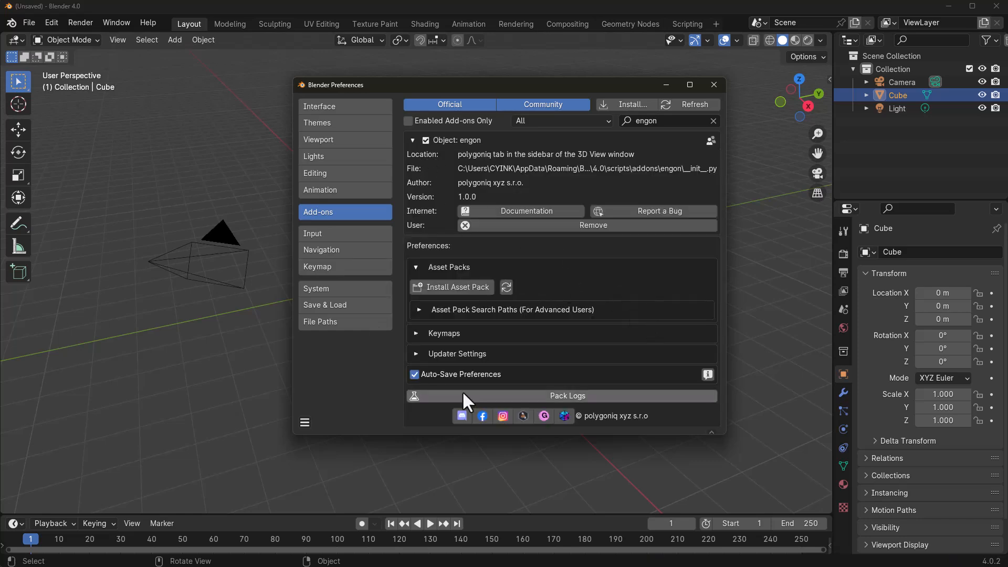
mouse_move(726, 312)
text(5)
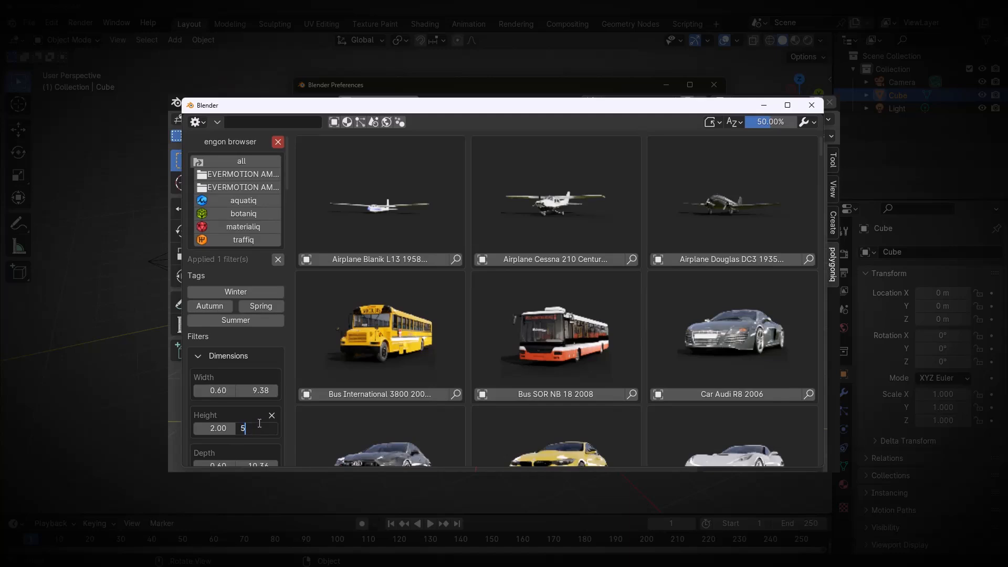
click(235, 292)
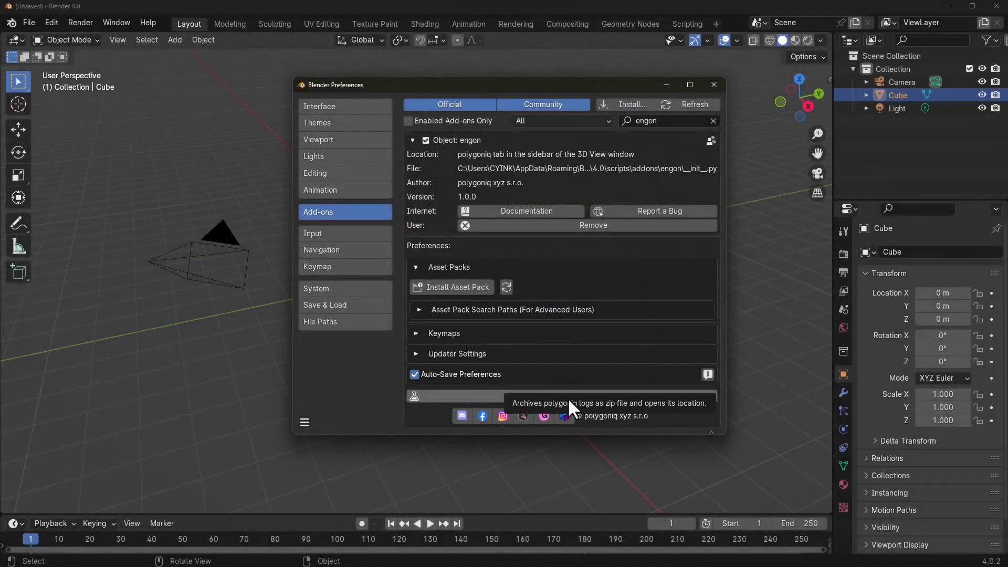
mouse_move(525, 299)
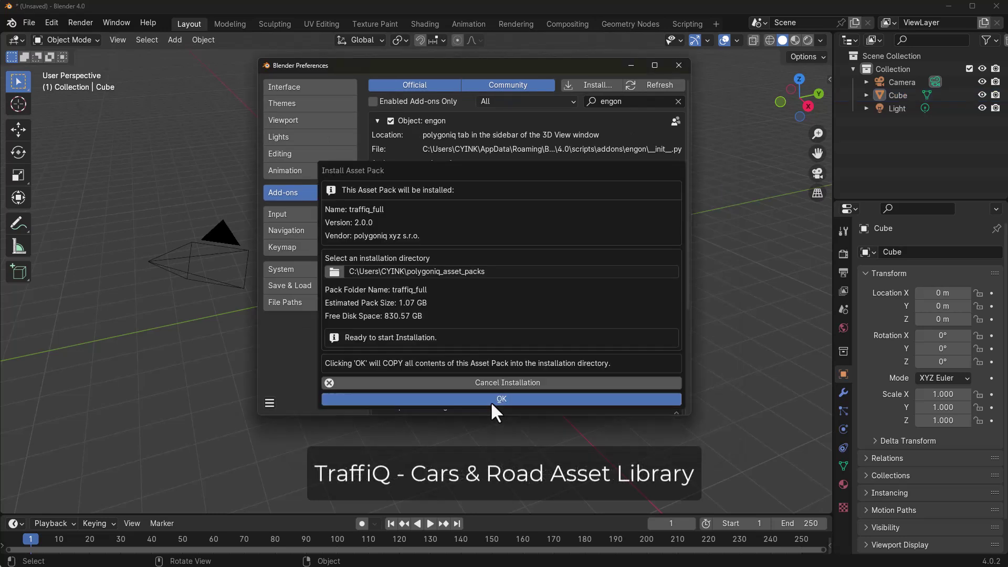
Step: Confirm installing the traffiq asset pack and collapse the search paths and updater details
click(502, 398)
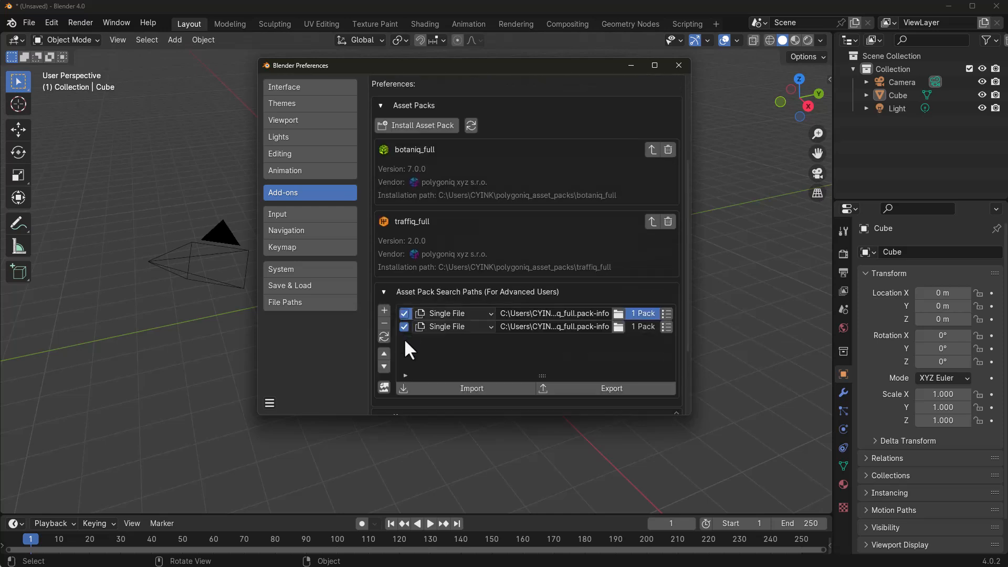
click(384, 292)
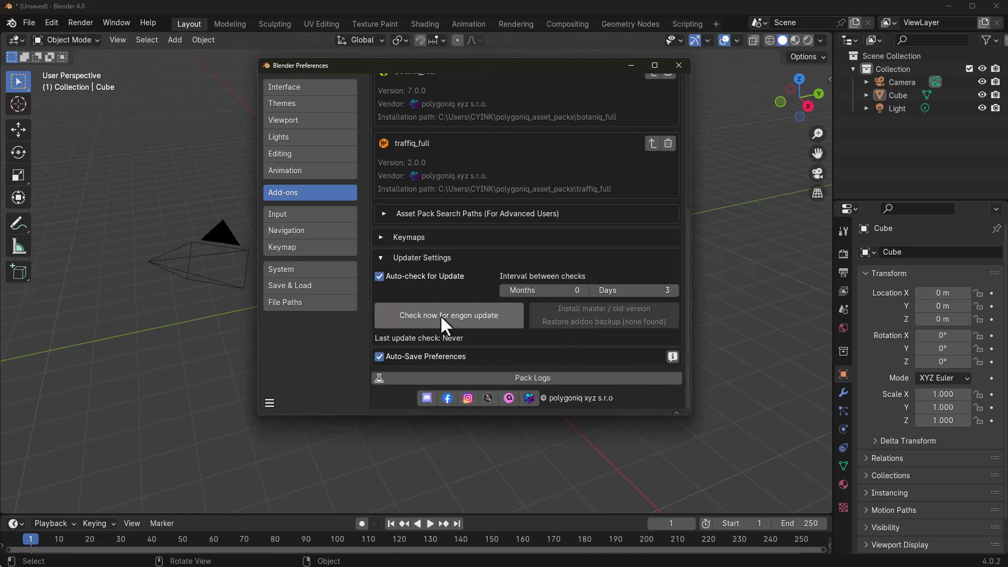
click(382, 258)
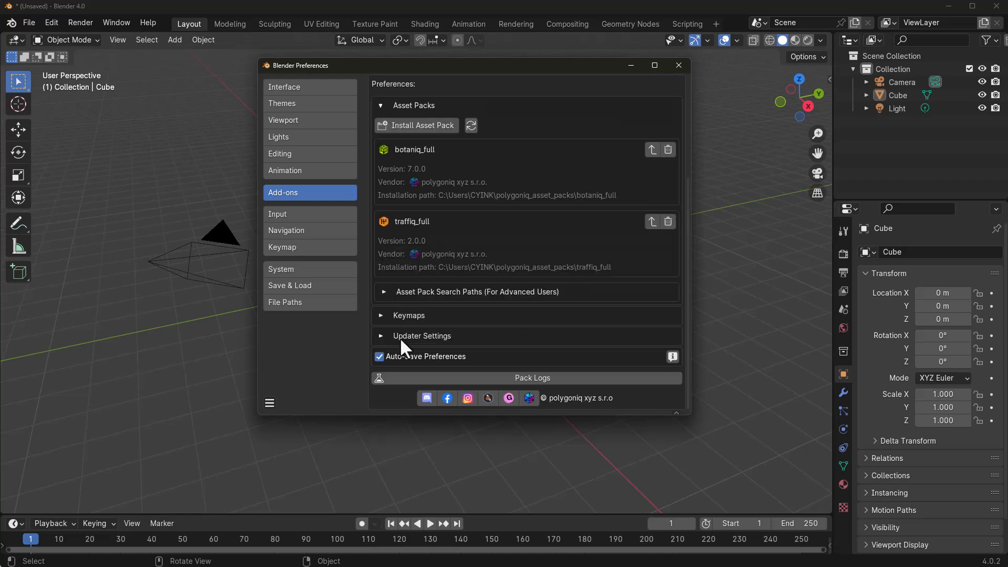
Step: Save the Blender preferences from the hamburger menu
click(269, 402)
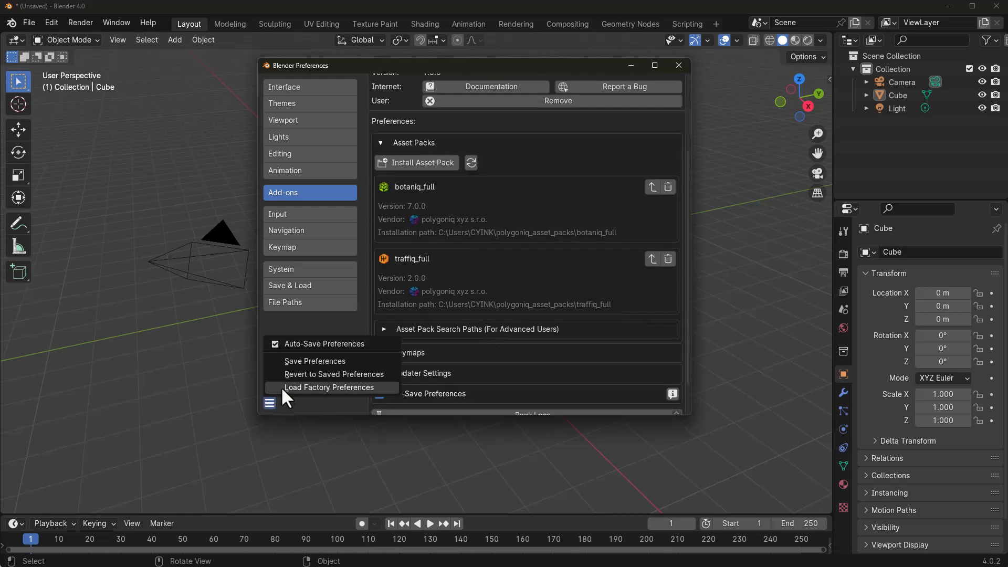
click(315, 361)
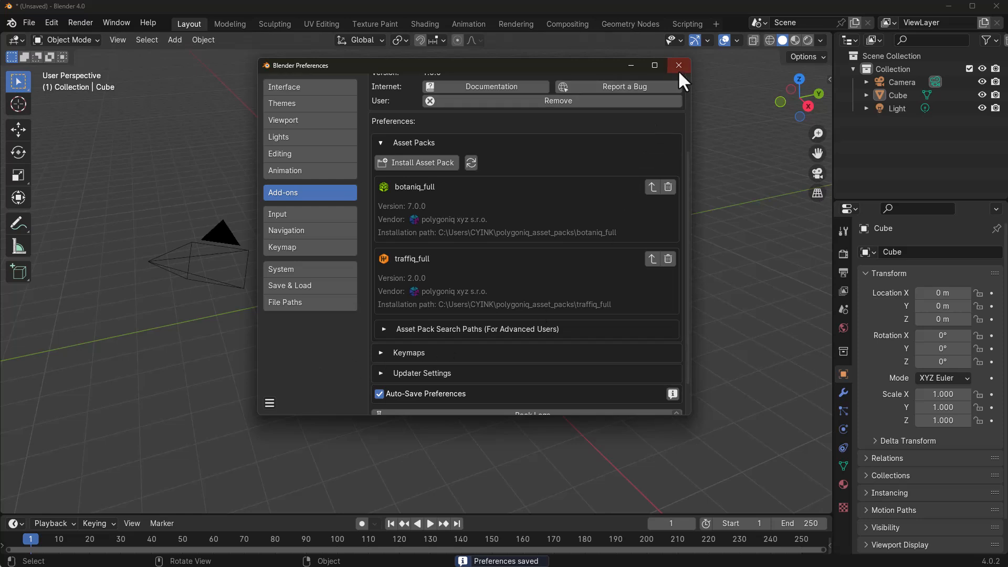
Step: Close Preferences and show the polygoniq sidebar with engon, botaniq and traffiq panels
click(678, 66)
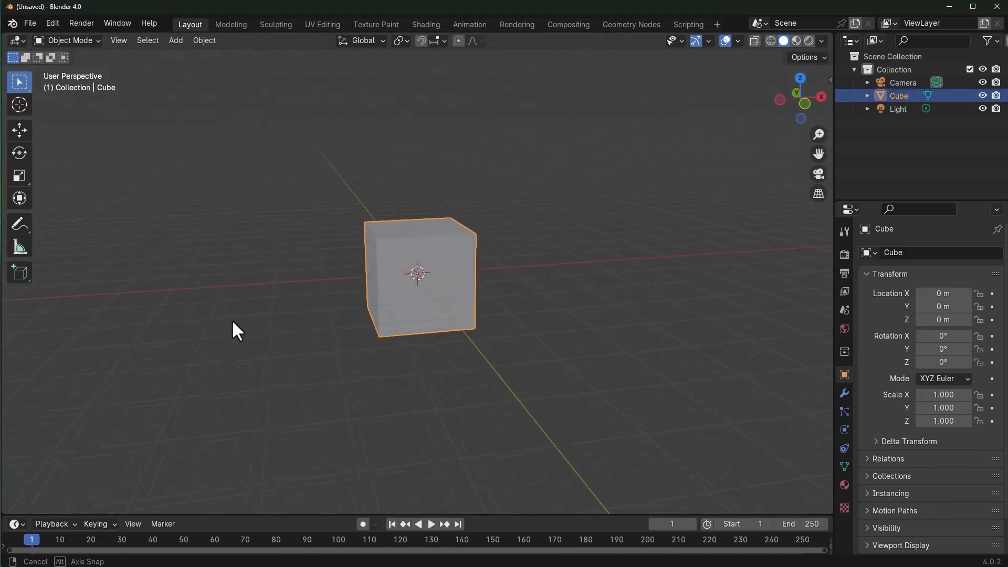
drag(238, 328, 451, 338)
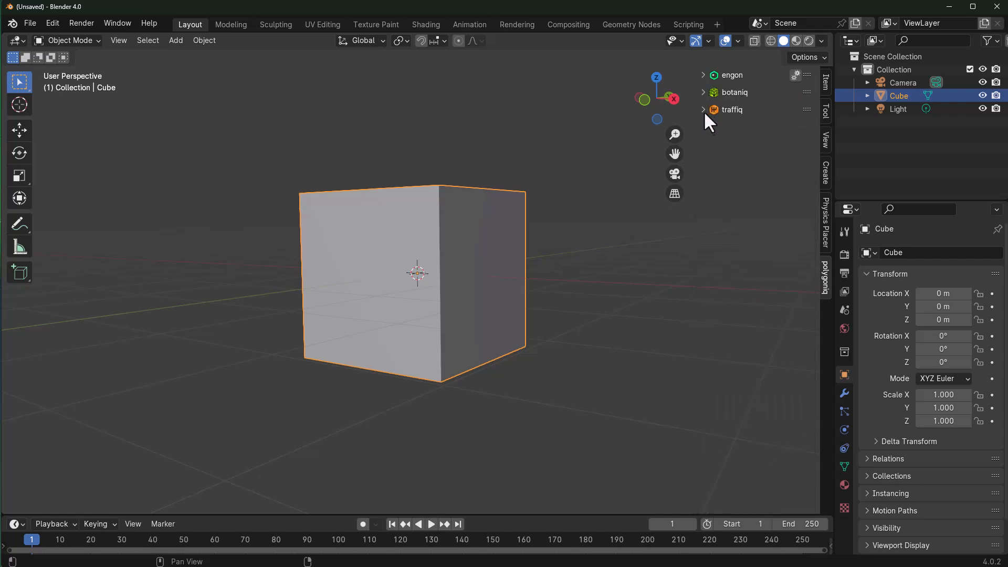
mouse_move(738, 115)
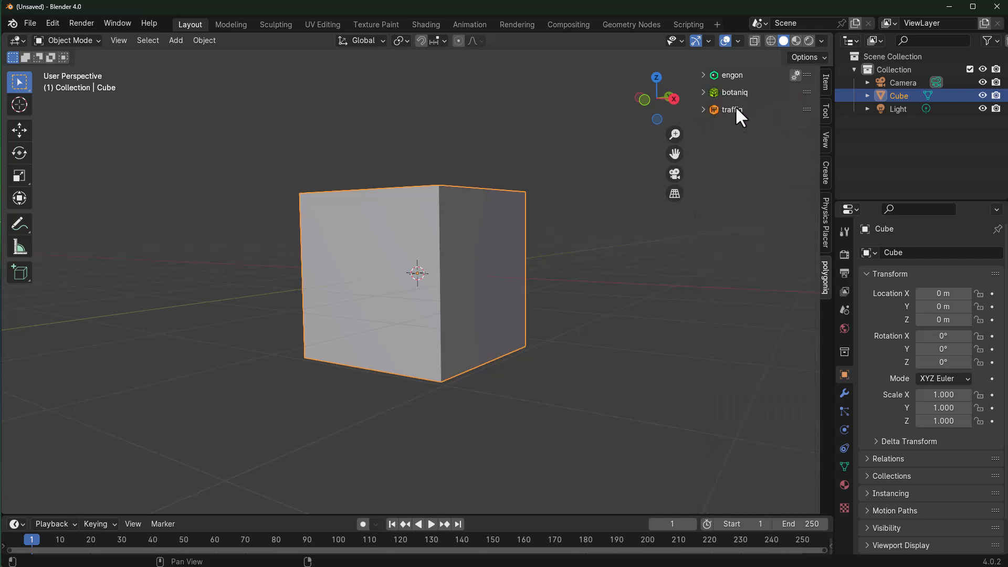
click(703, 75)
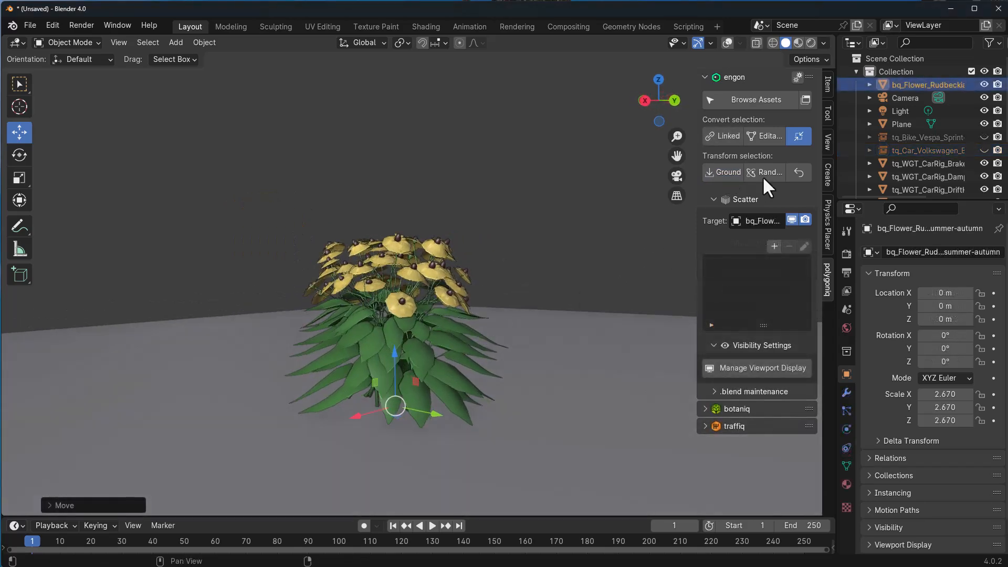
Step: Randomize the Rudbeckia flower's rotation and scale twice and reveal the Scatter panel targeting Plane
click(769, 172)
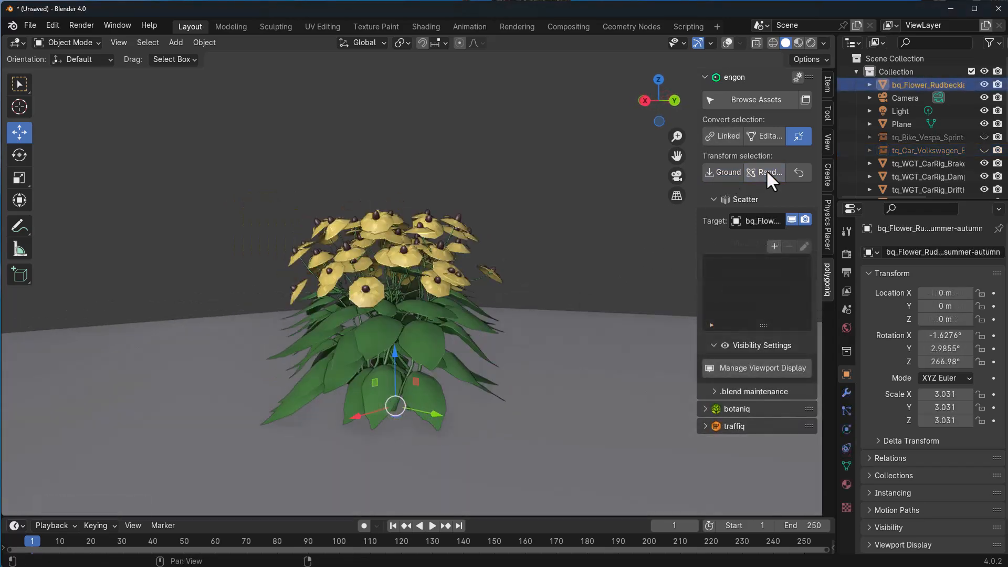
click(769, 172)
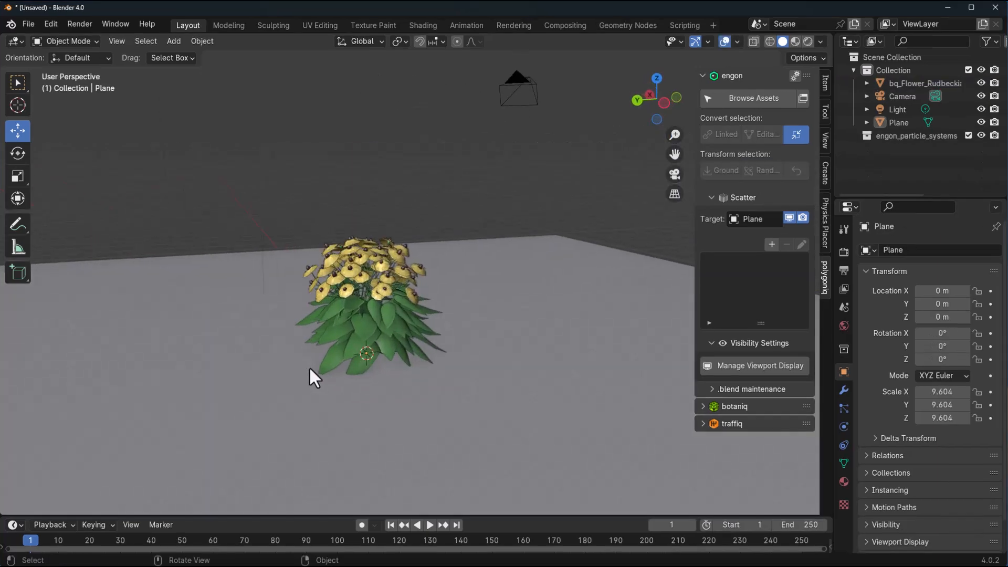
scroll(down, 3)
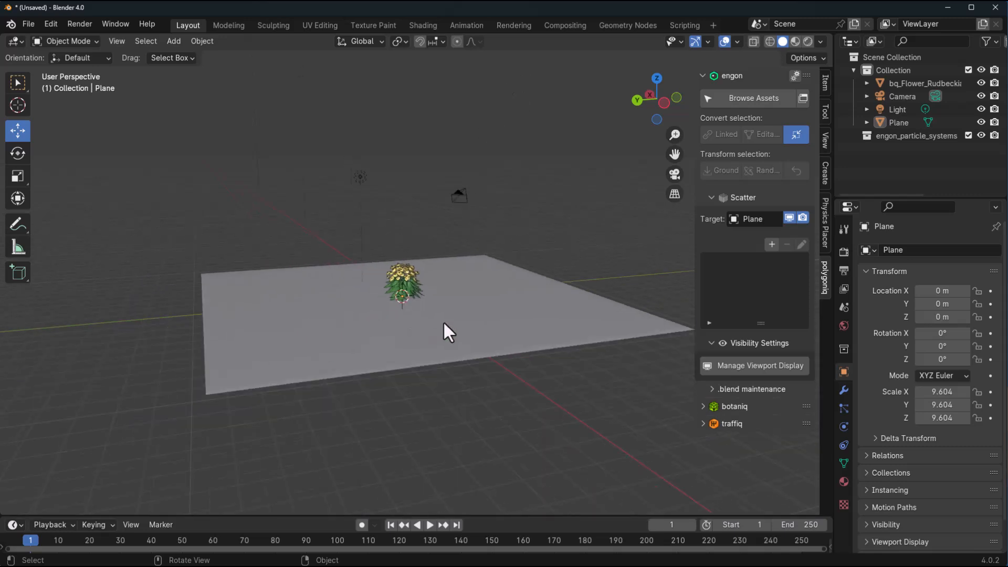
Step: Create a new empty scatter particle system on the selected plane
click(448, 331)
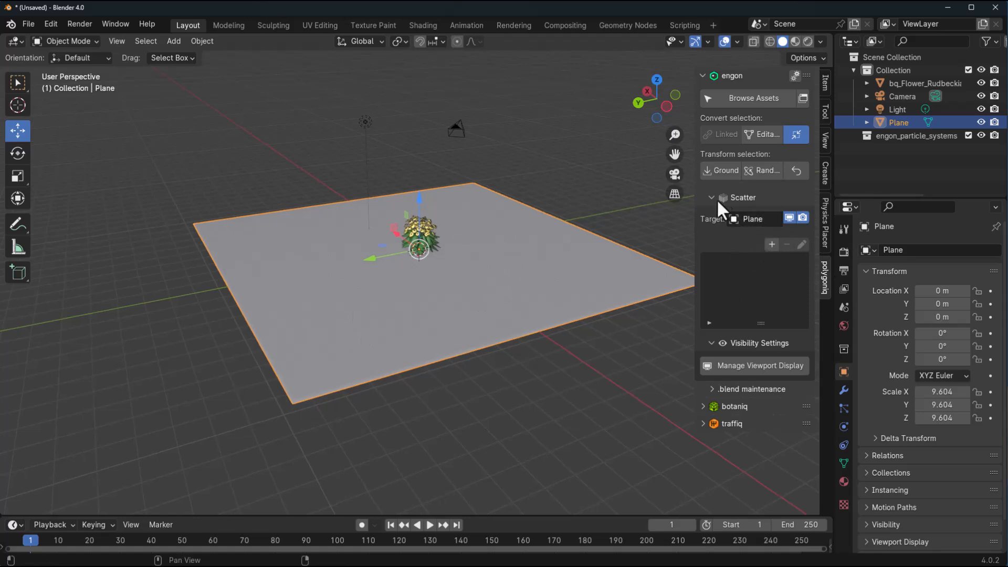
click(772, 245)
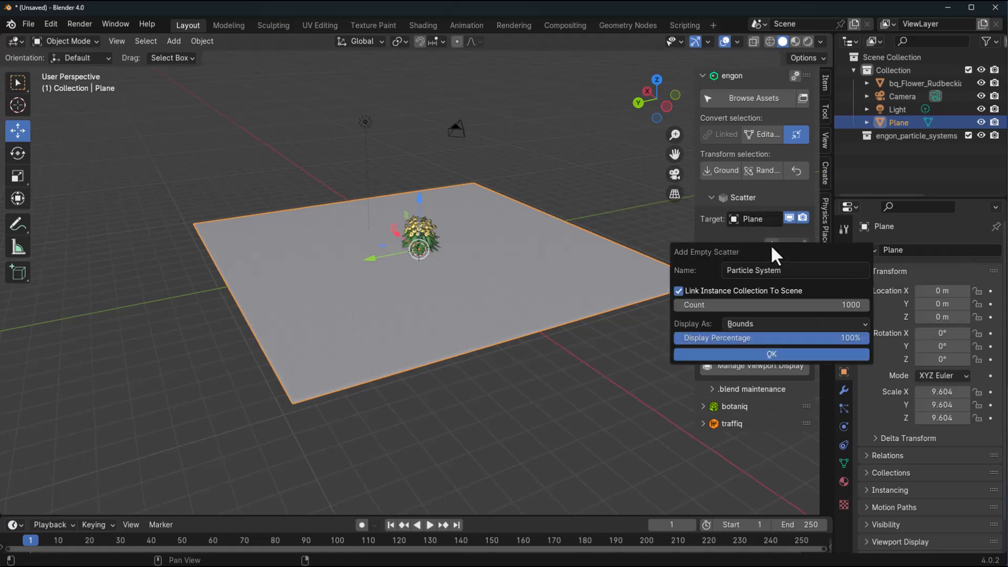
mouse_move(765, 372)
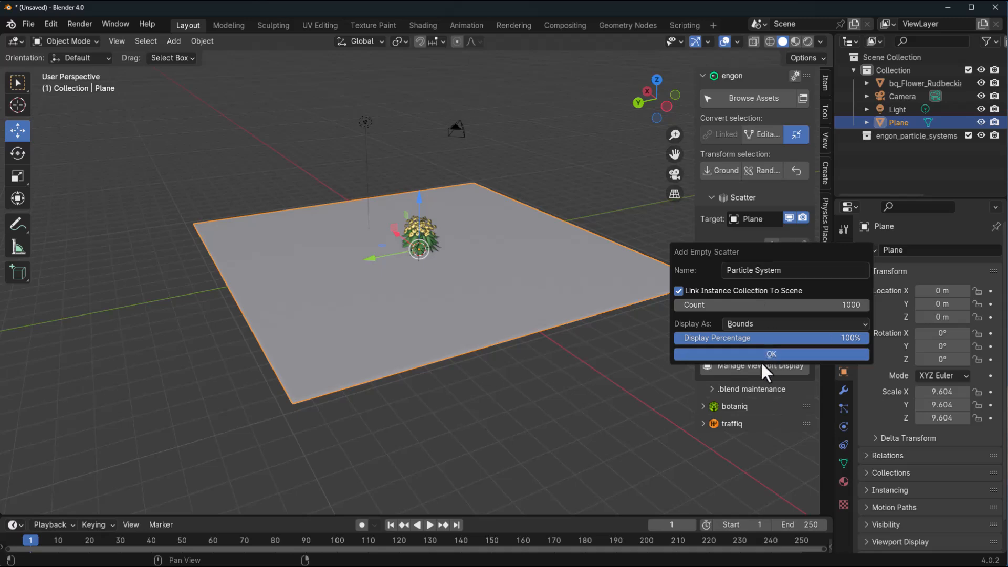
click(771, 354)
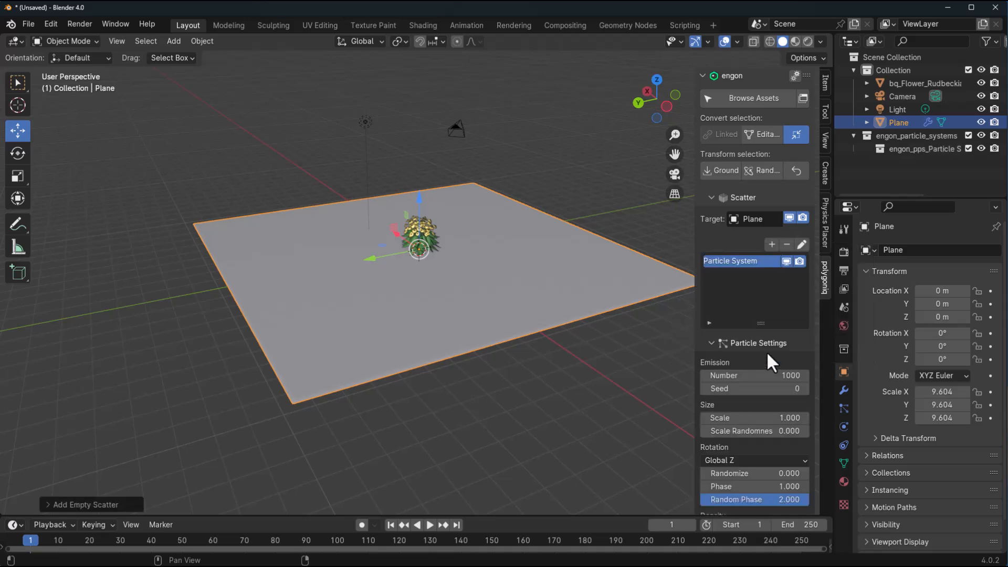
scroll(down, 3)
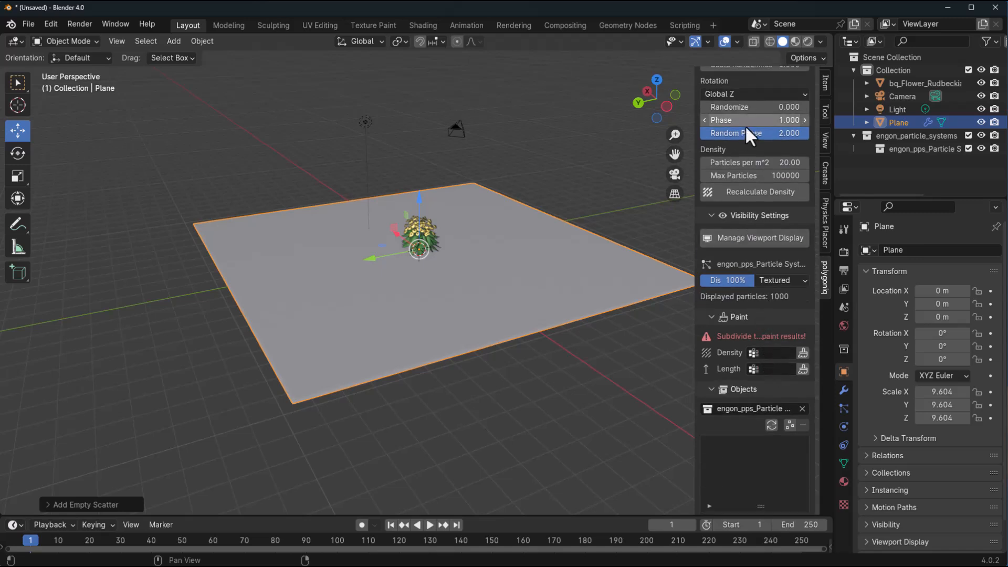
scroll(down, 3)
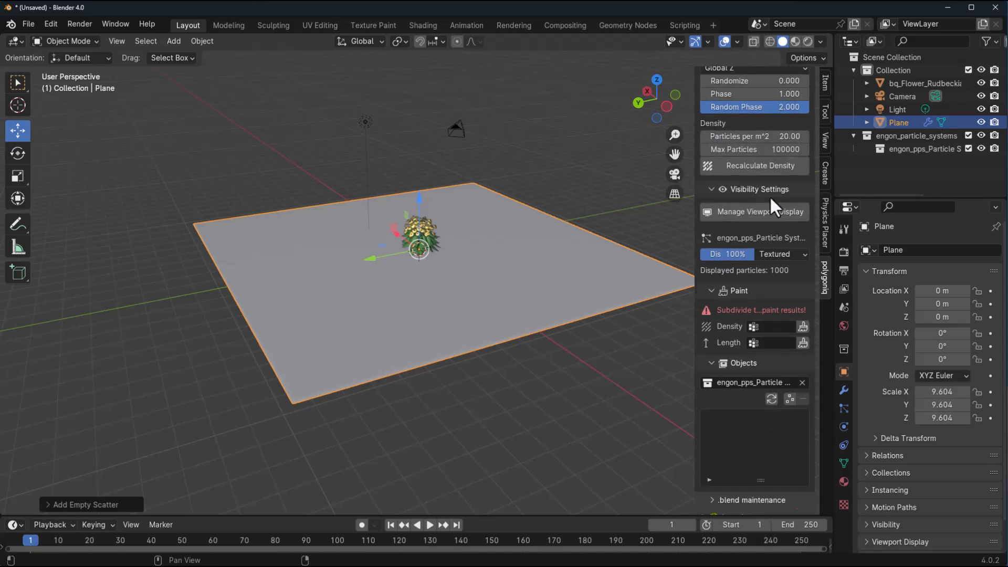
scroll(down, 3)
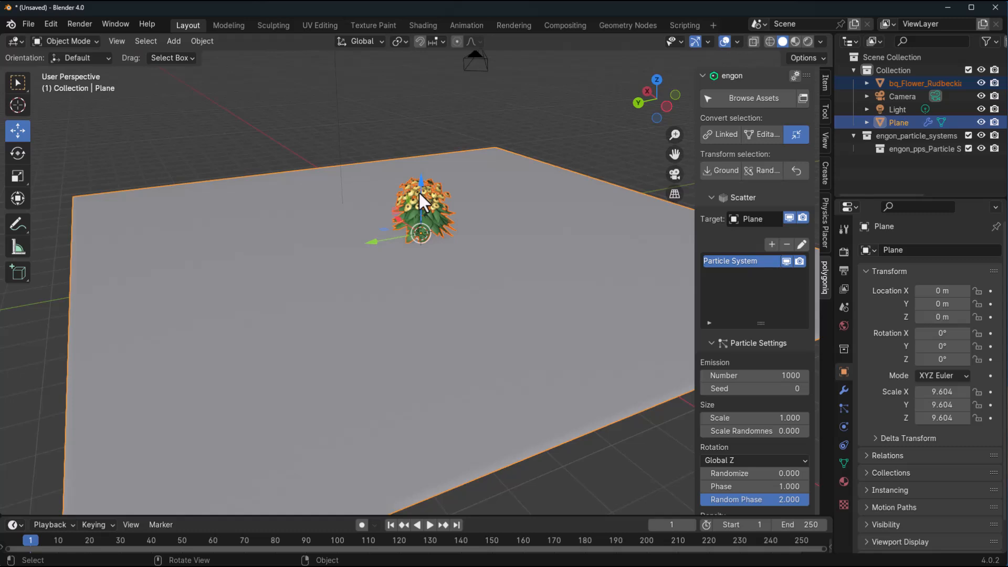
mouse_move(567, 413)
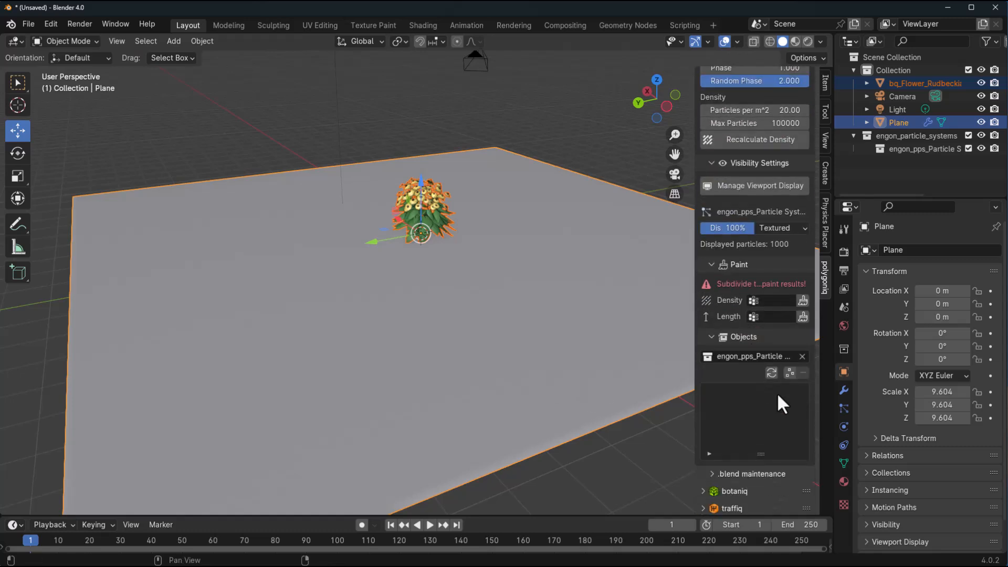
mouse_move(791, 373)
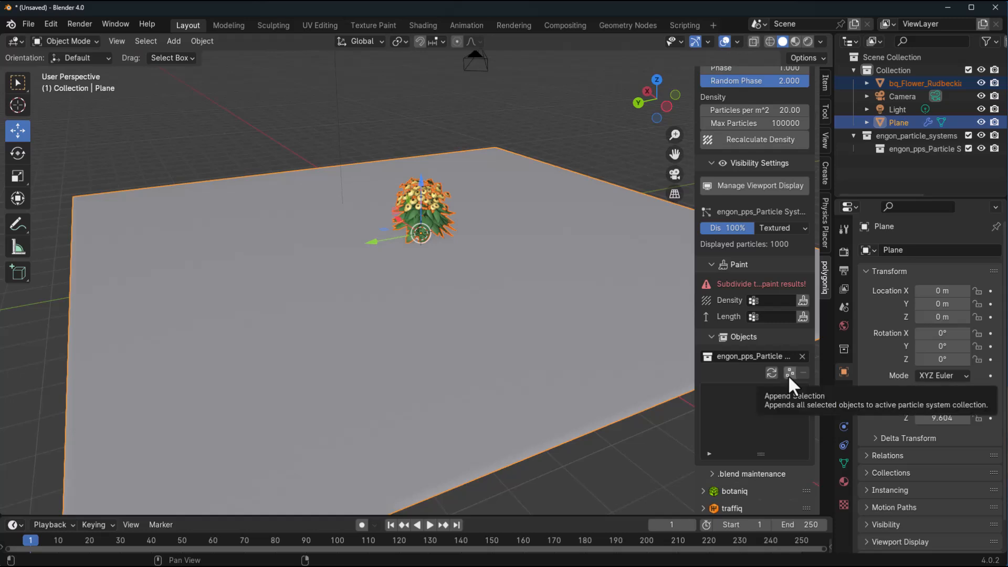
Step: Append the flower collection to the particle system and shrink the copies to 0.4 scale
click(790, 373)
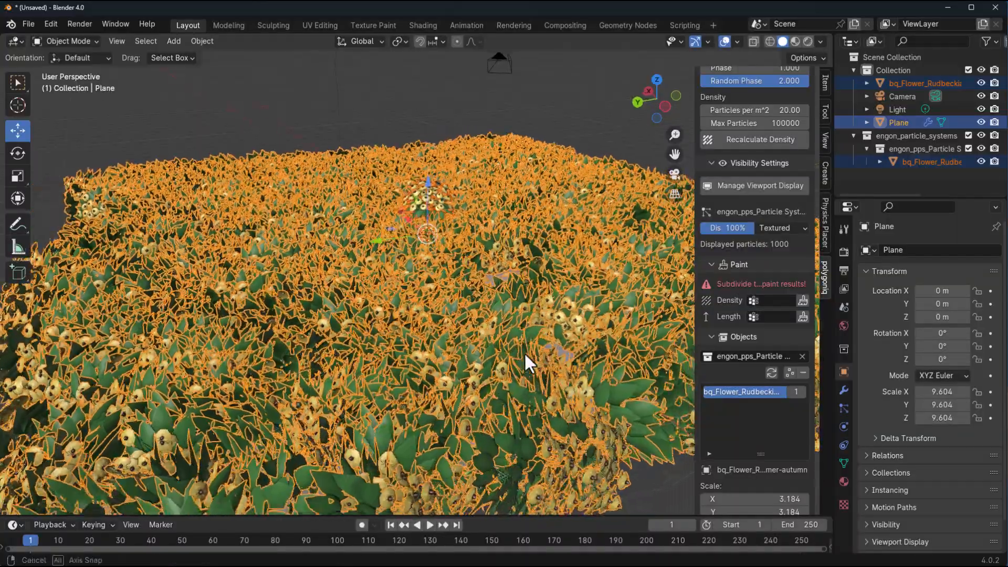
drag(528, 360, 376, 375)
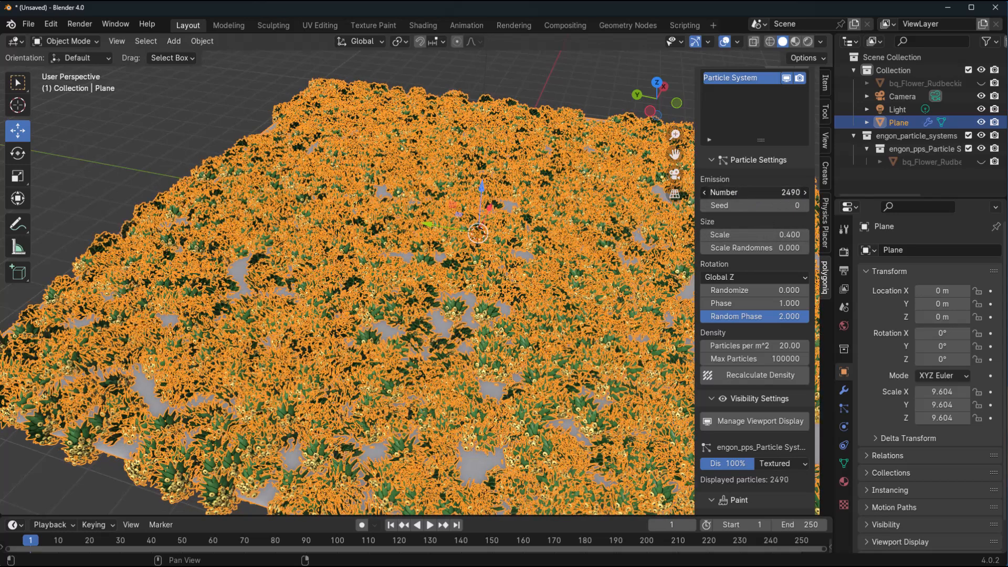
Step: Set particle scale 0.2 with randomized rotation 0.286 and phase 0.5, displaying 3556 particles
click(805, 192)
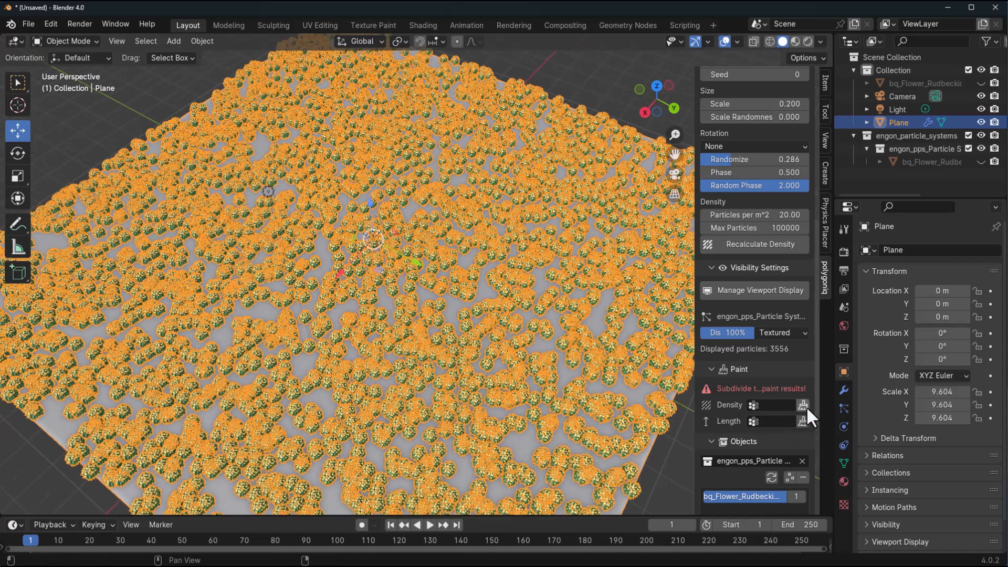
mouse_move(804, 405)
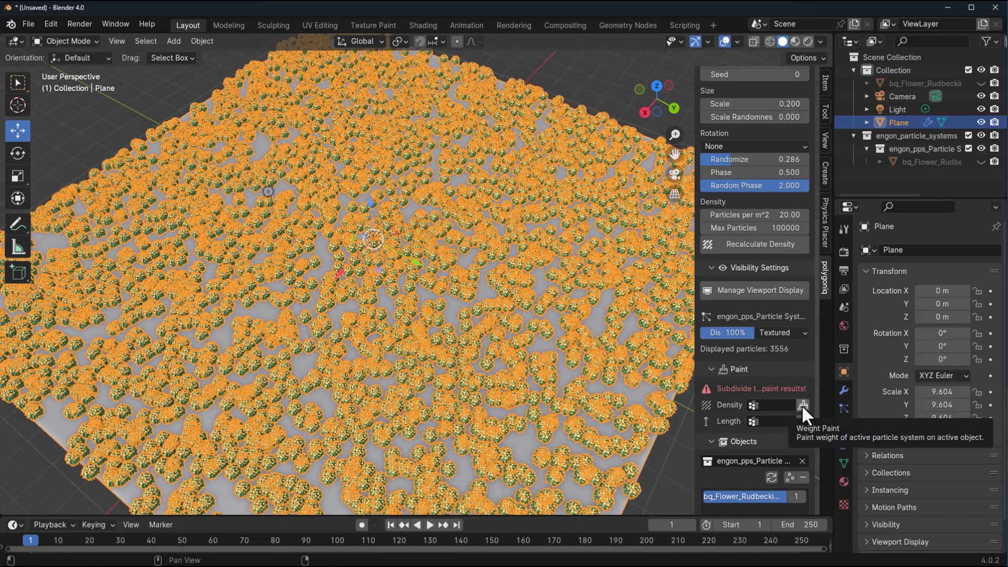
Step: Subdivide the plane in Edit Mode and paint a density map limiting flowers to a curved swath
click(803, 404)
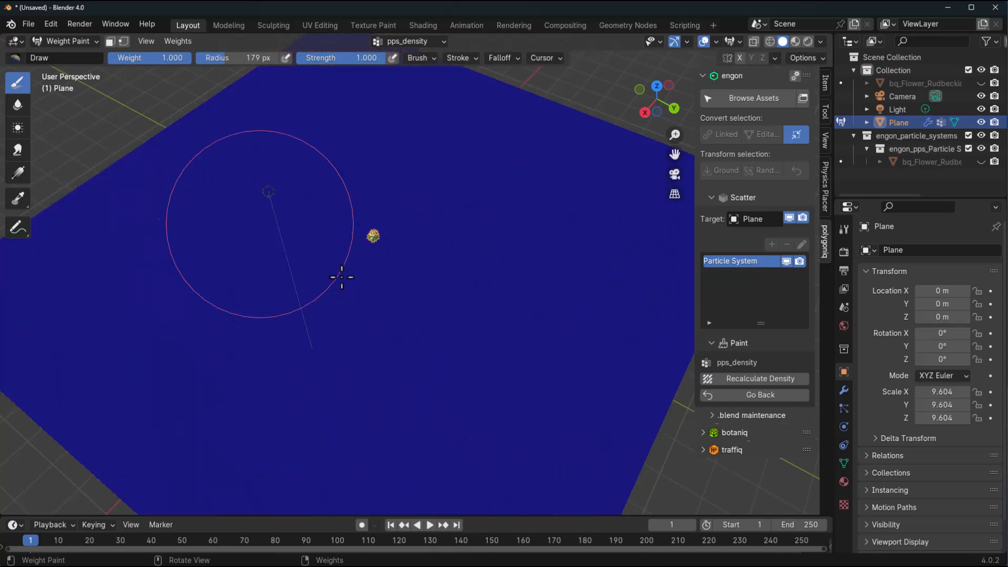
mouse_move(392, 241)
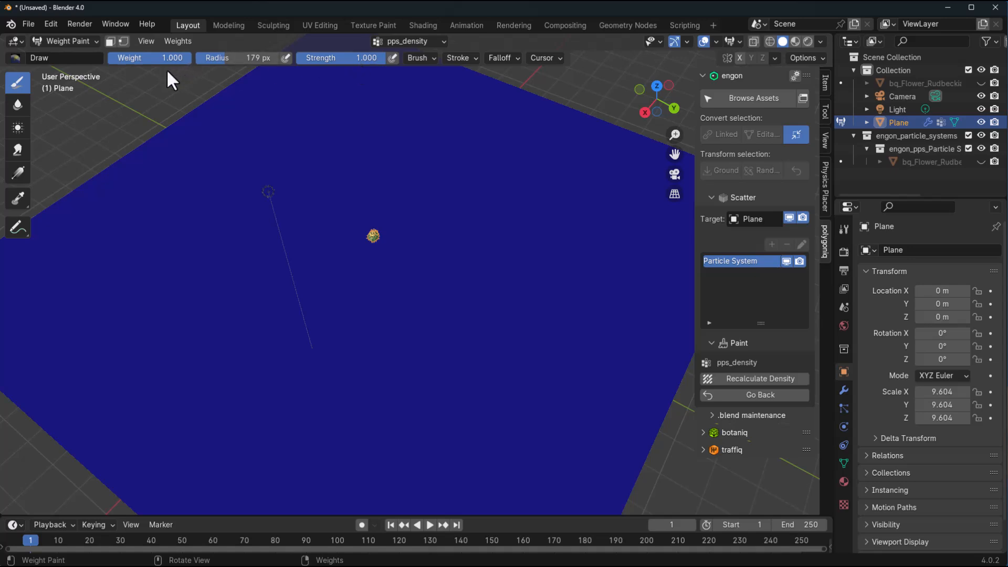
click(68, 41)
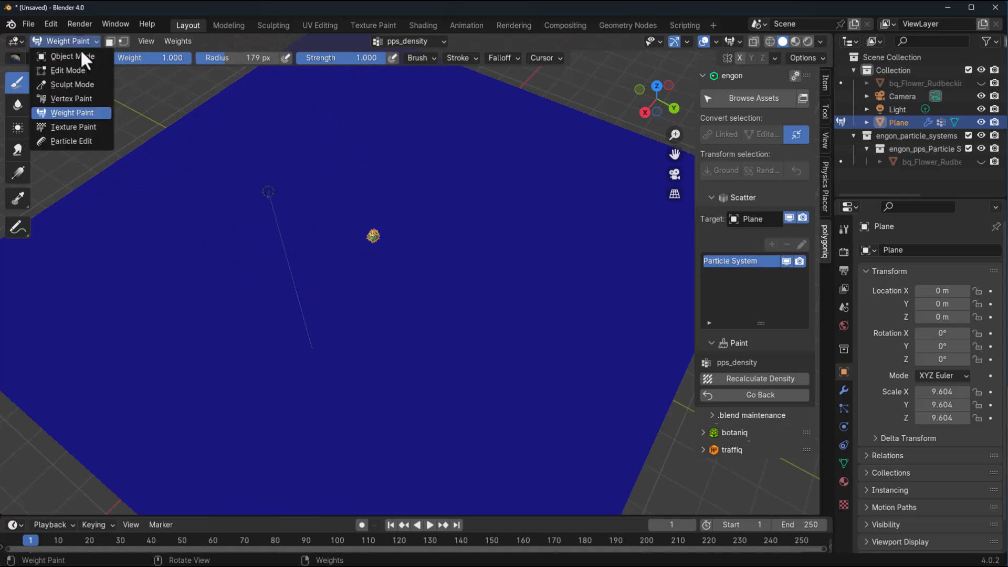
click(65, 57)
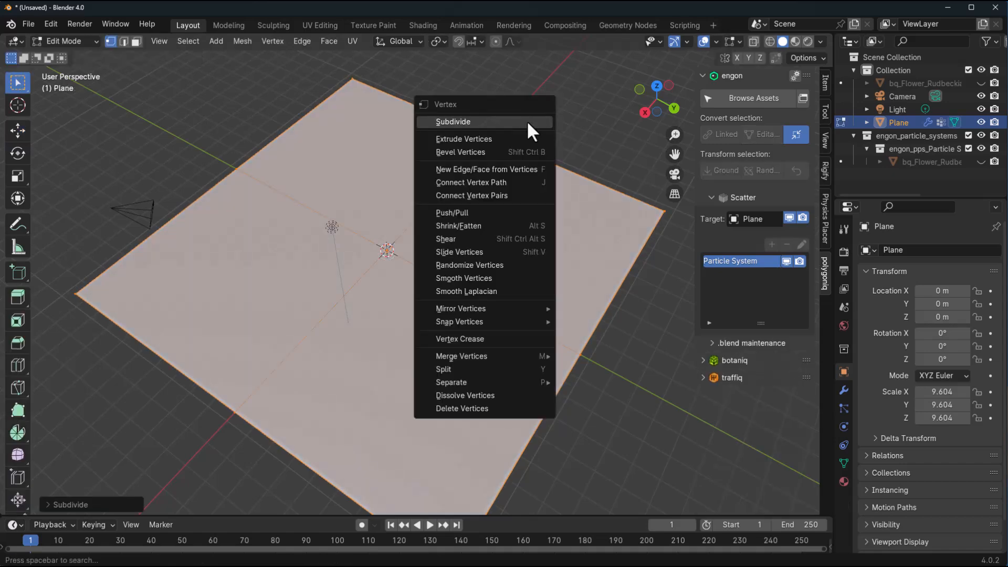
click(453, 122)
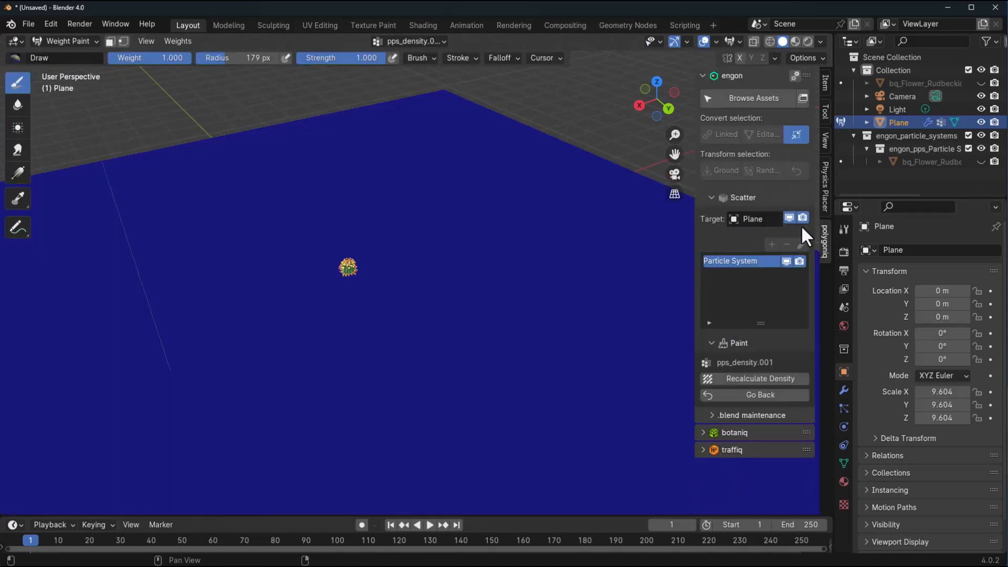
click(762, 379)
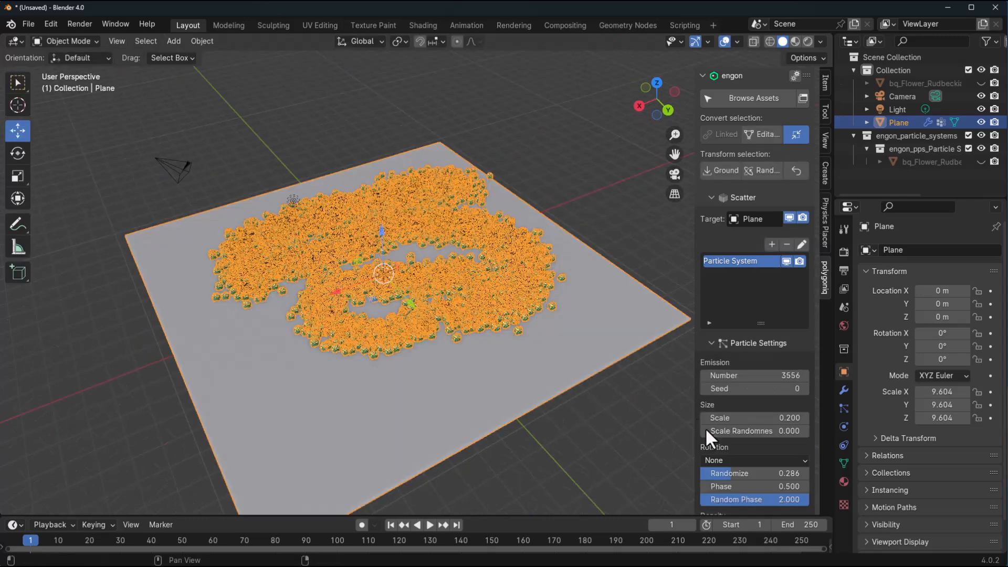
Step: Orbit across the field to inspect the grey rocks mixed among the flowers and the Dypsis plant
scroll(down, 3)
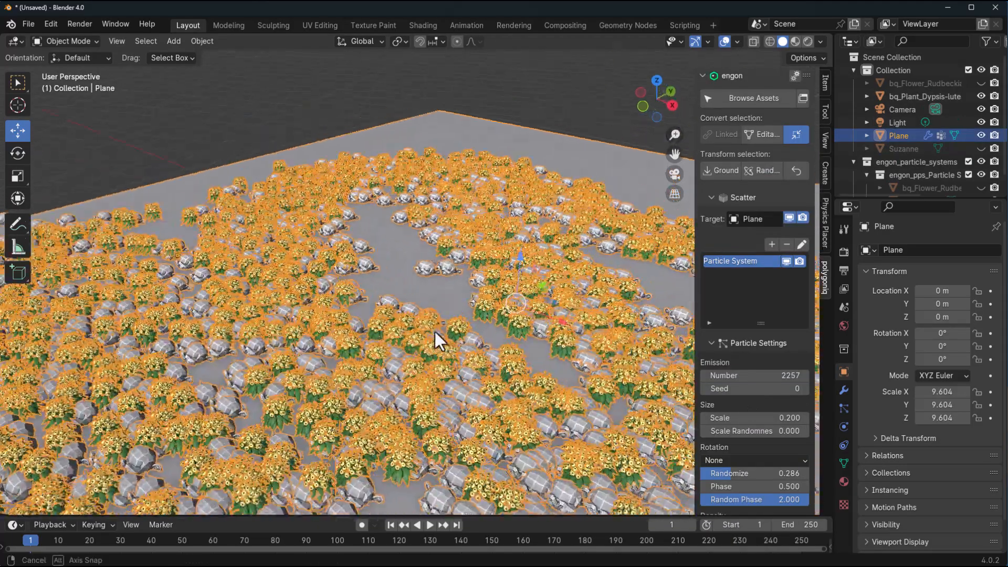
drag(438, 340, 412, 193)
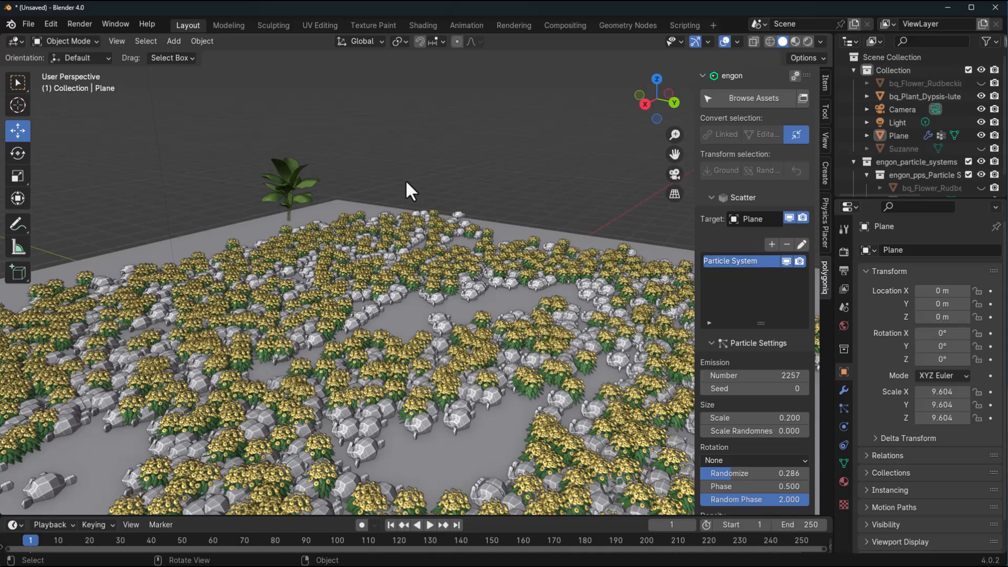
mouse_move(344, 205)
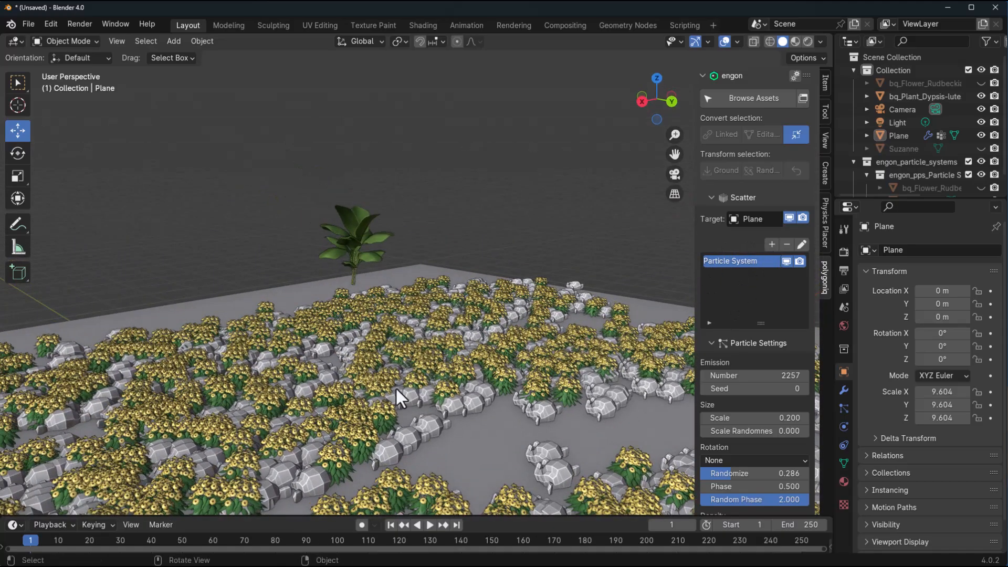
drag(398, 395, 438, 363)
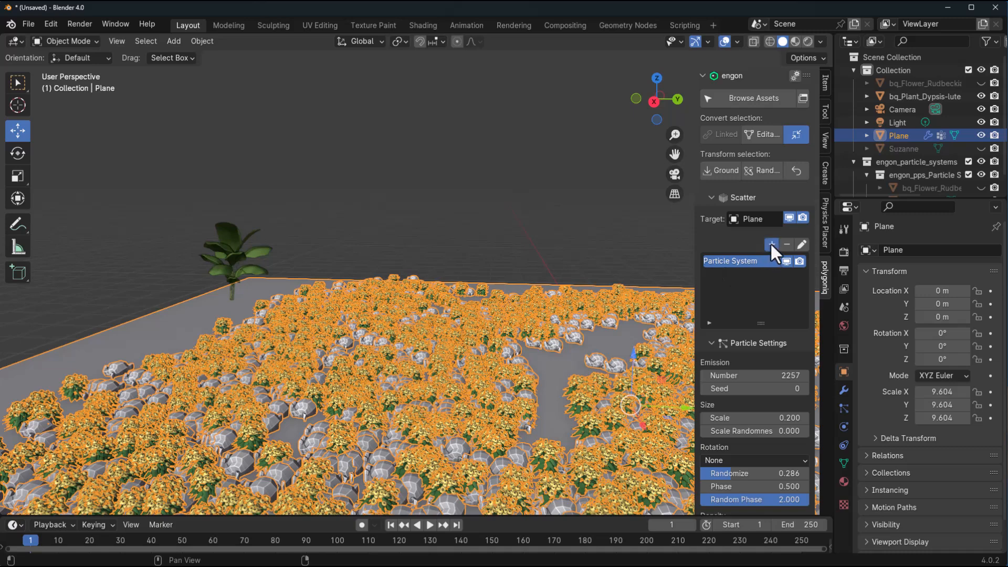
Step: Add Particle System.001 for the leafy plant, then set new Plane.001 as target with the original hidden
click(772, 244)
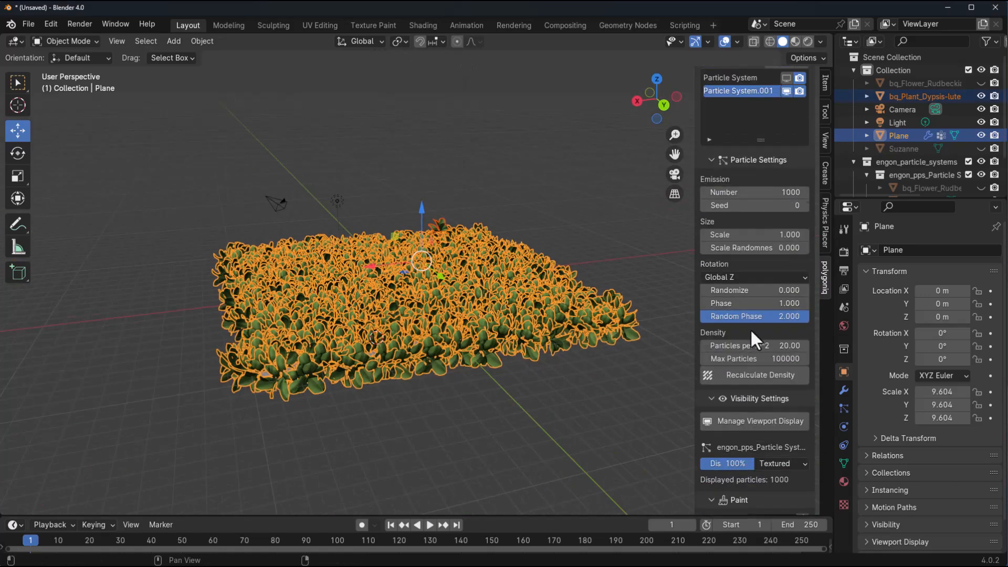
click(754, 278)
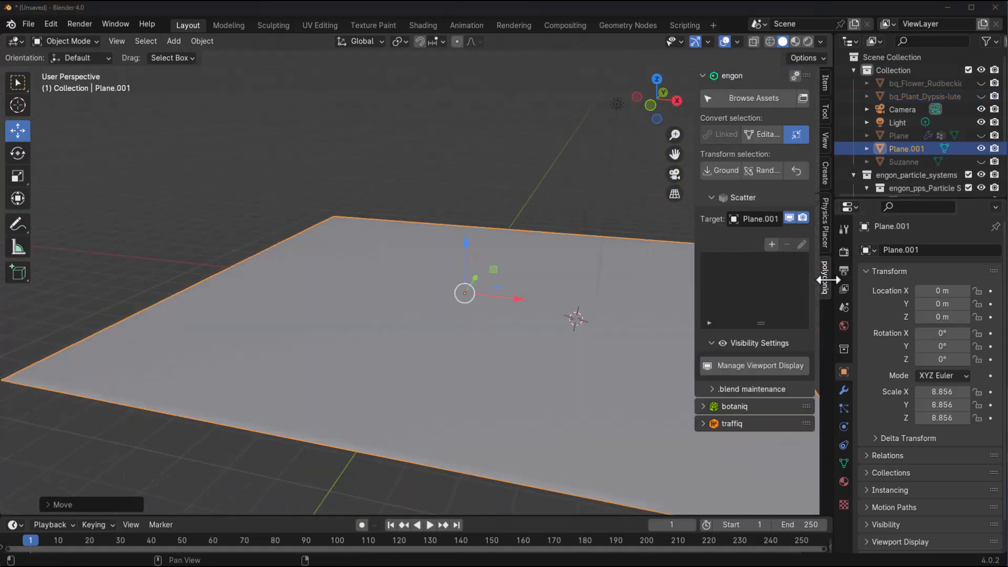
mouse_move(709, 134)
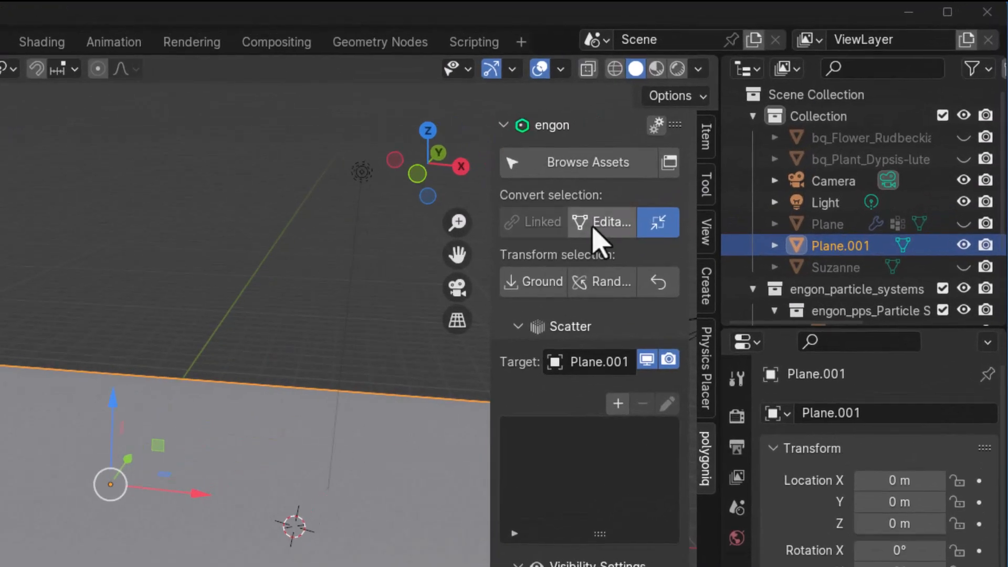
mouse_move(659, 223)
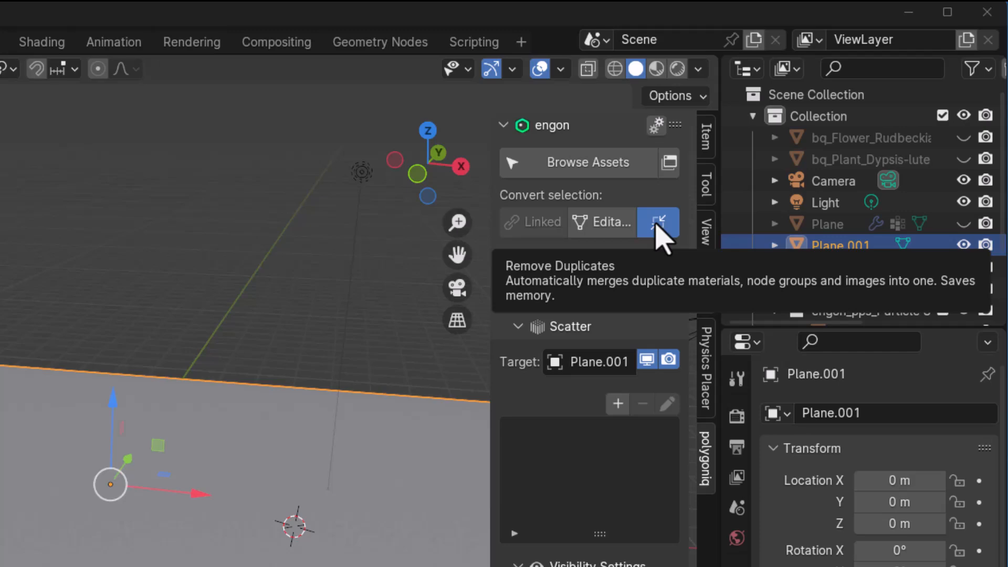
Step: Run engon's Remove Duplicates to merge duplicate materials, node groups and images
click(658, 222)
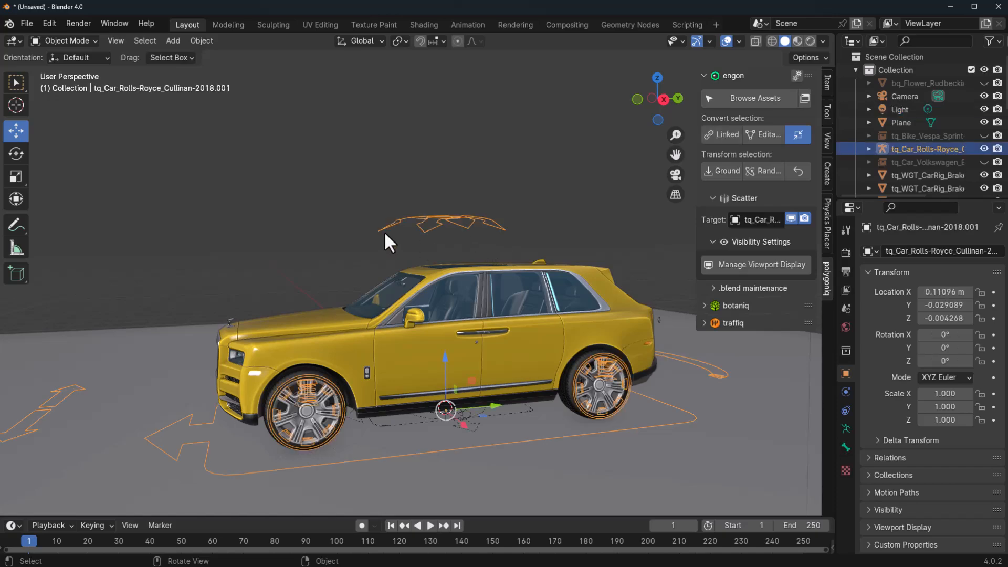
Step: Select the Plane carrying the flower-and-rock scatter and expand the .blend maintenance tools
click(63, 41)
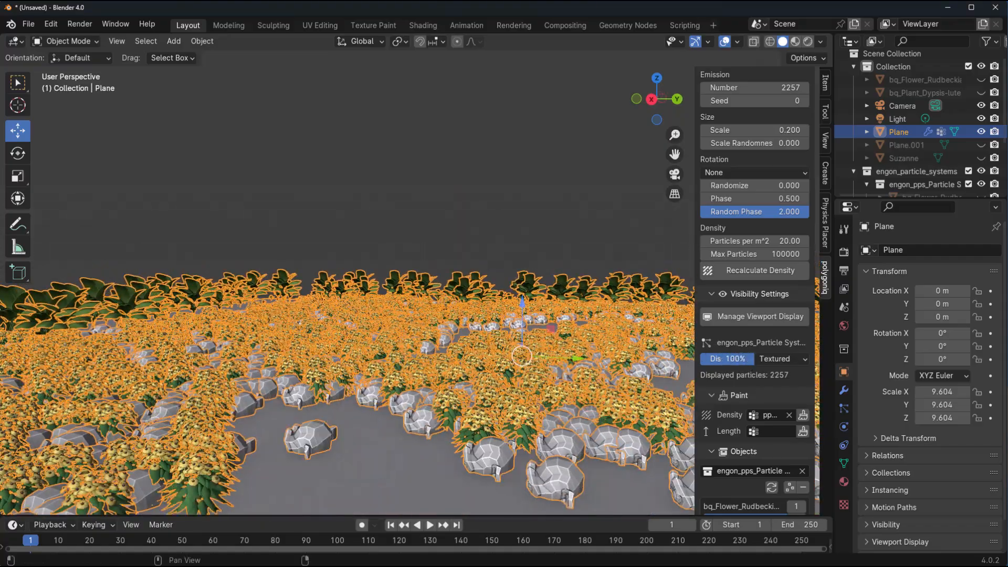
click(782, 359)
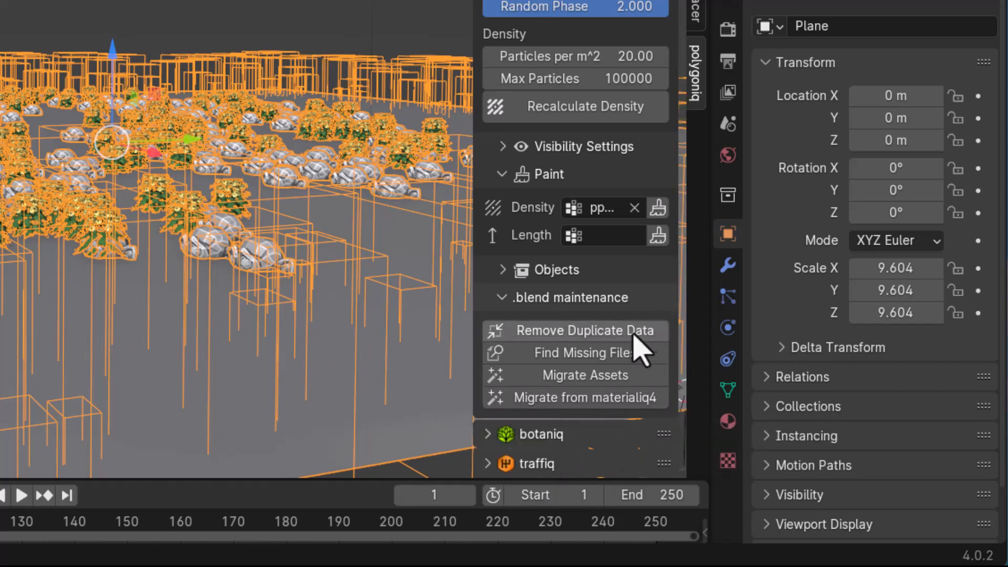
mouse_move(655, 370)
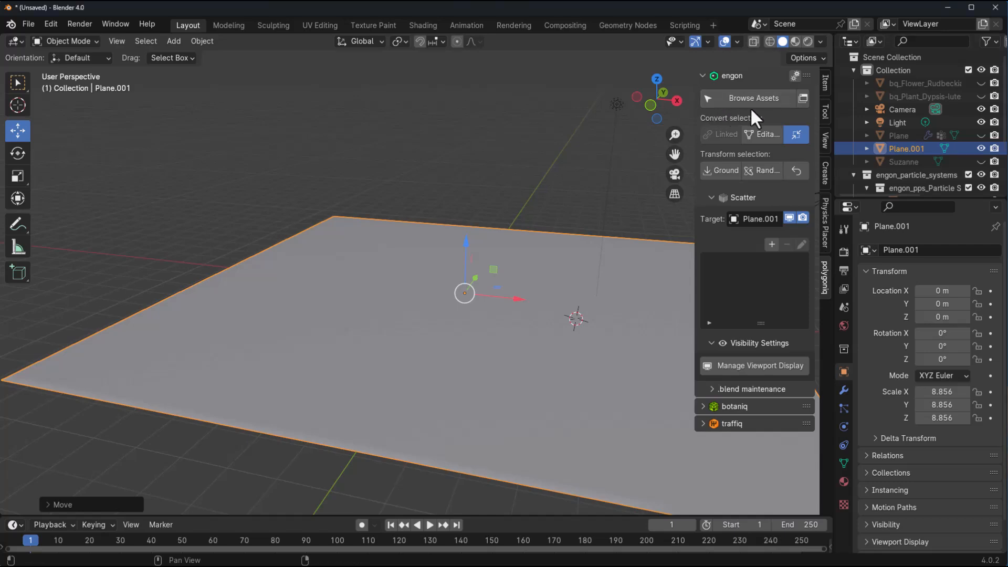
Step: Browse engon assets, toggling the Autumn tag on and off, then filter worlds to Has Displacement
click(753, 98)
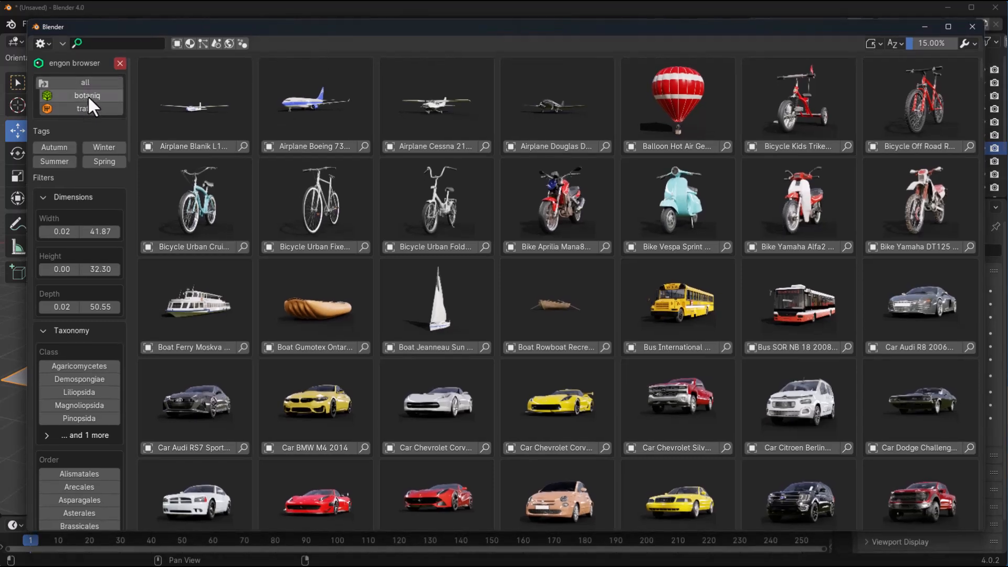
mouse_move(93, 123)
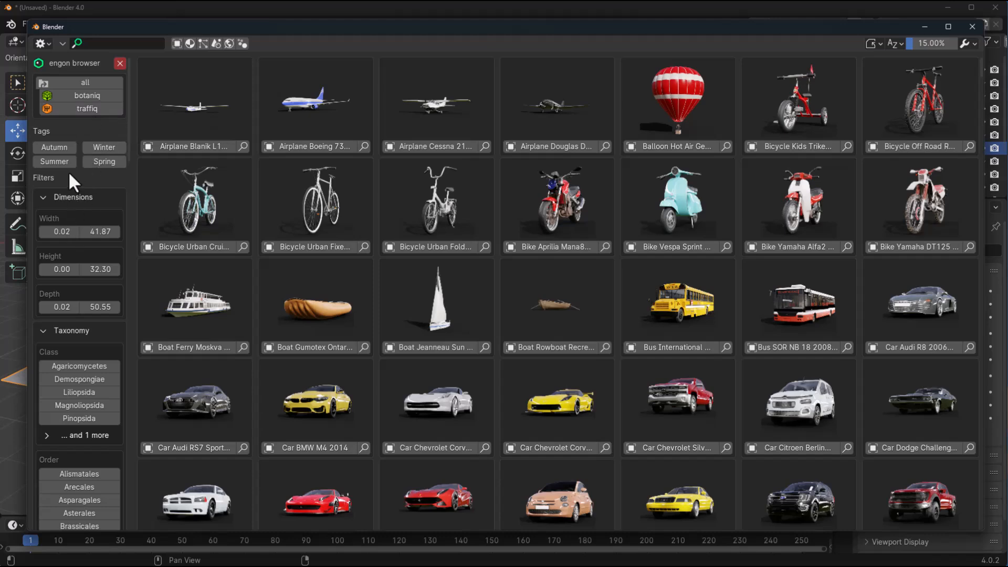
mouse_move(58, 155)
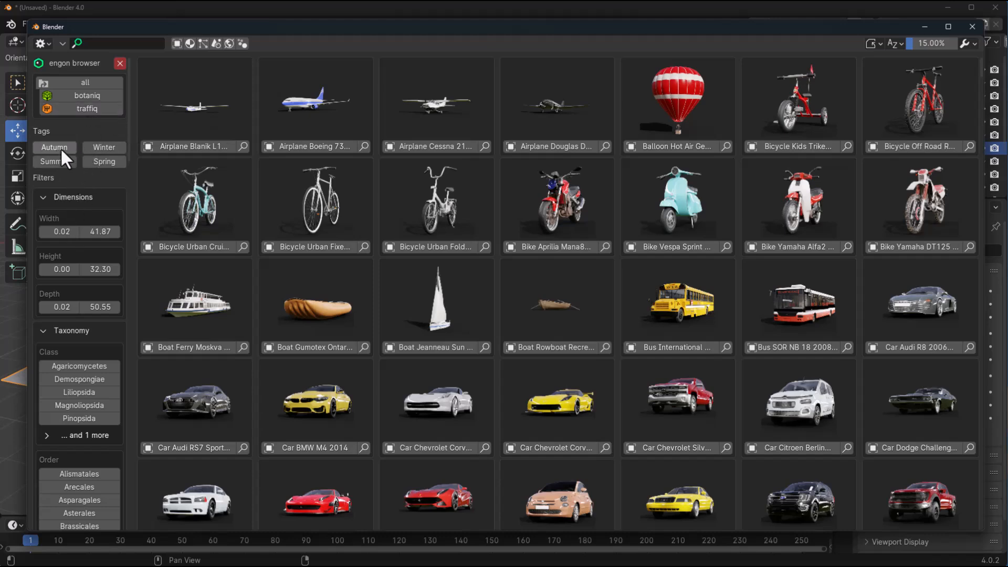
click(54, 147)
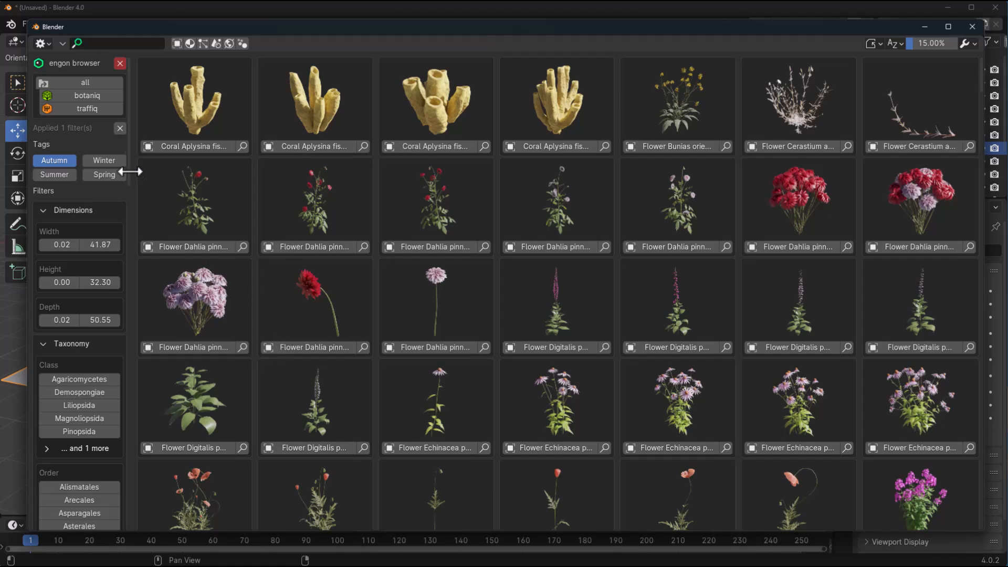
click(78, 109)
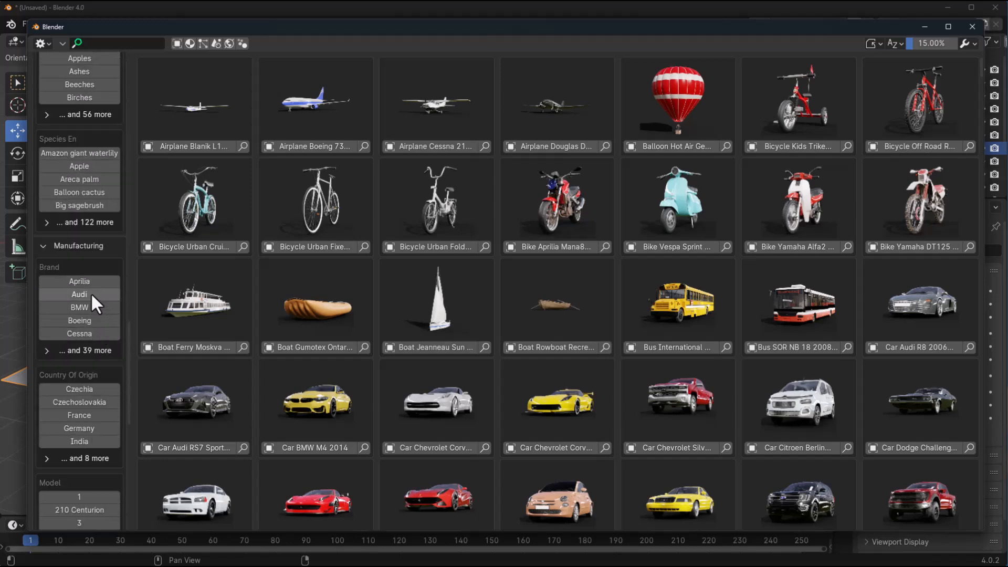
click(79, 294)
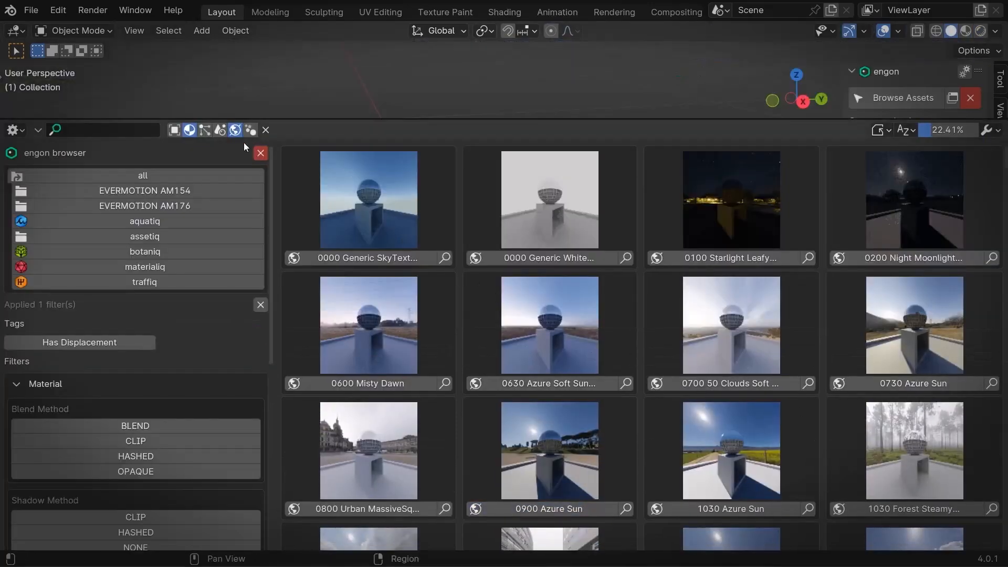
Step: Show the engon add-on's preferences with its installed asset packs
click(189, 130)
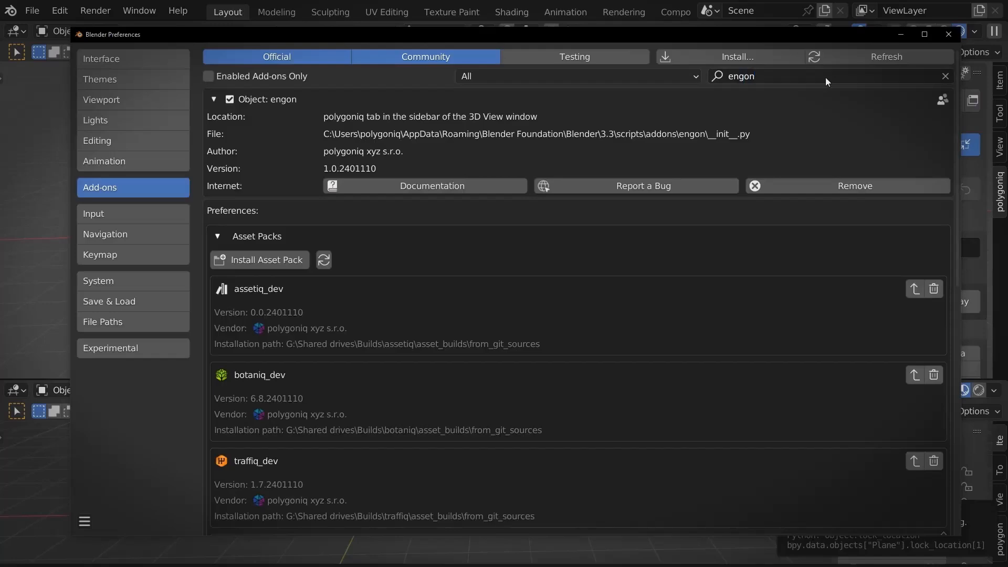
mouse_move(828, 99)
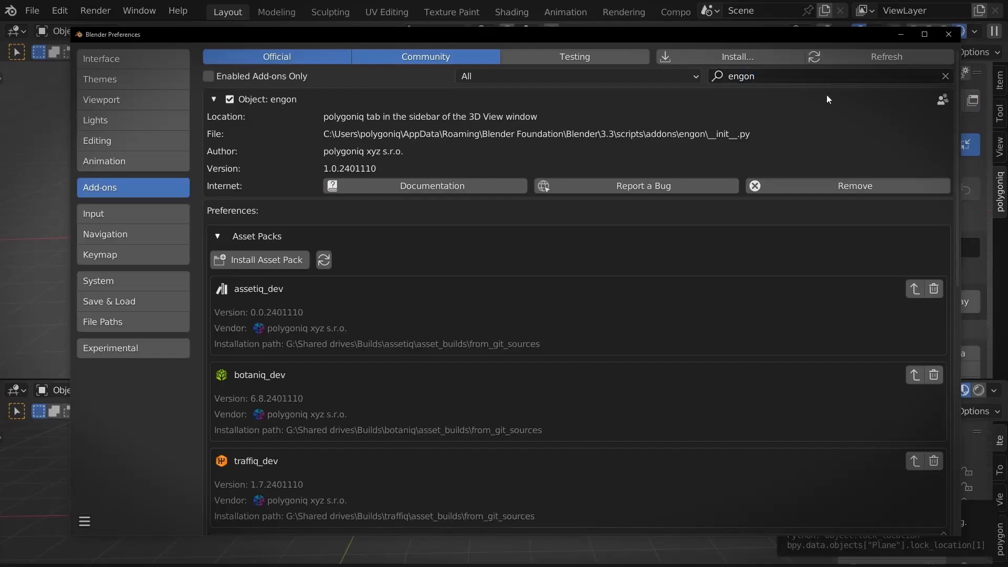
Step: Scroll through the full Asset Packs list in the engon preferences
scroll(down, 3)
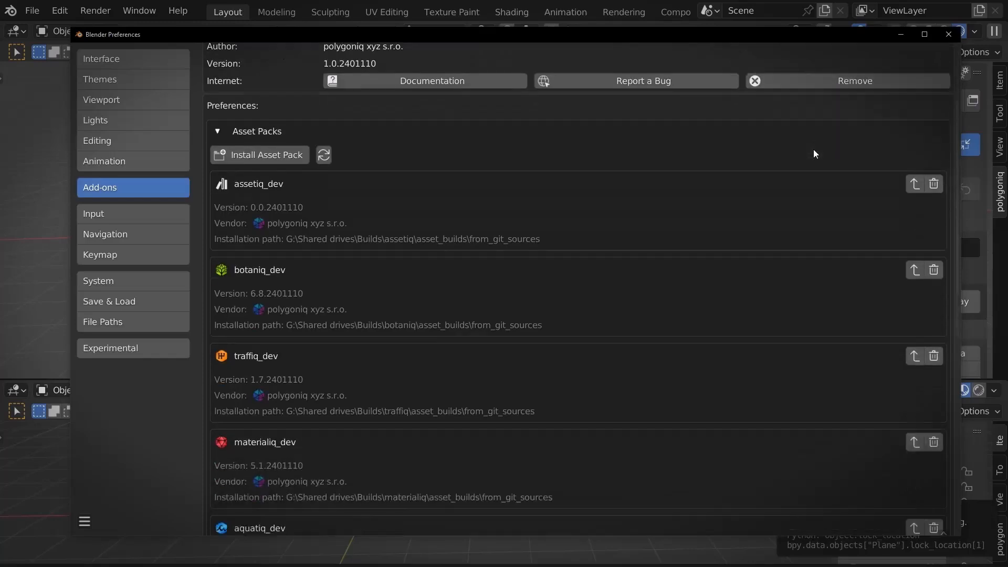
scroll(down, 3)
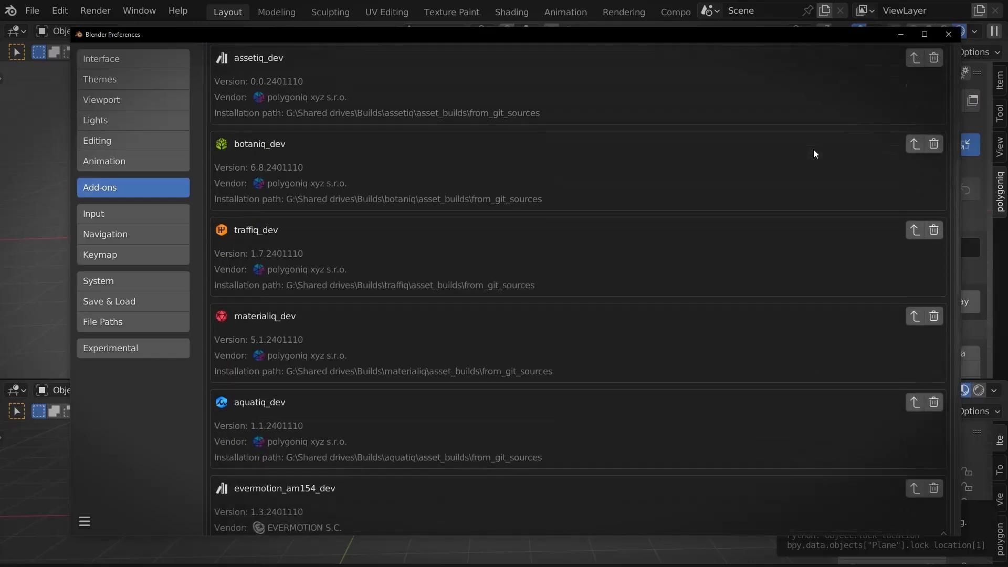
scroll(down, 3)
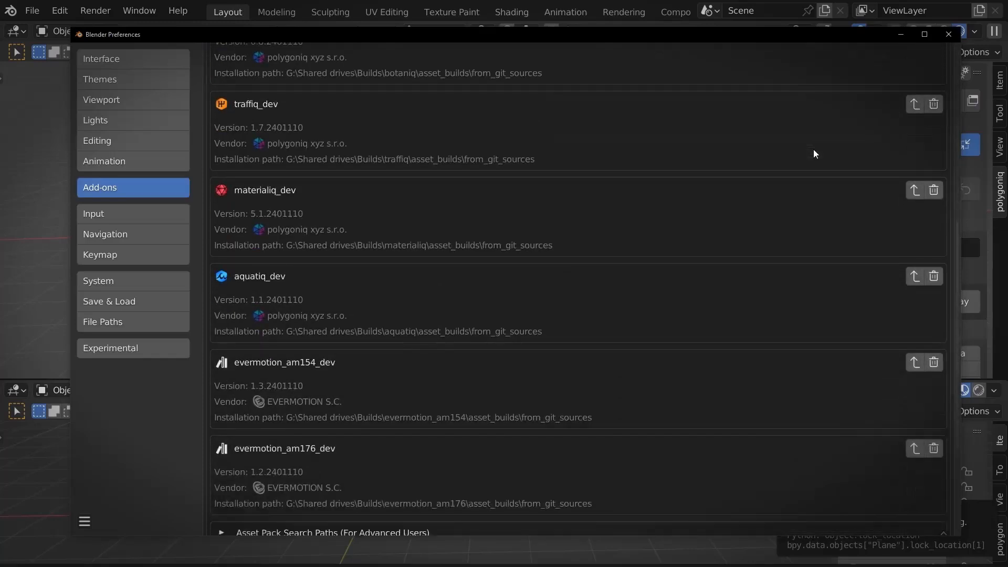
scroll(down, 3)
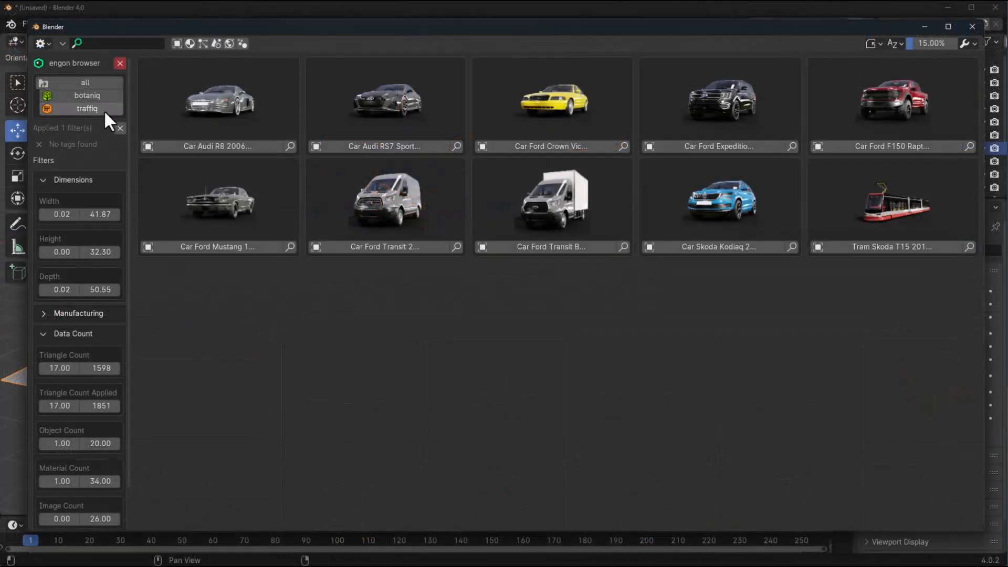
Step: Switch the window to the native Asset Browser showing the traffiq_full (engon) library
click(41, 44)
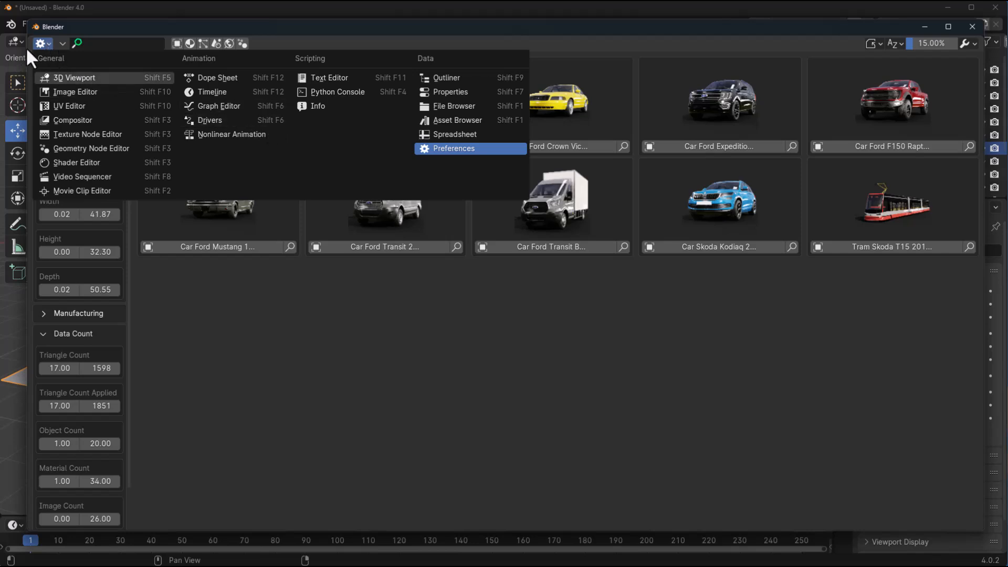
mouse_move(482, 128)
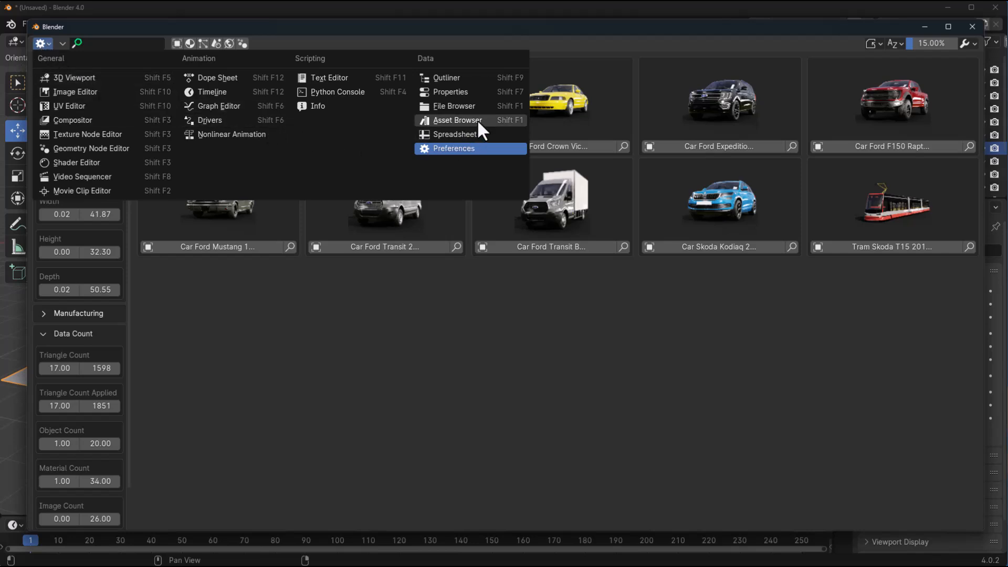
click(457, 120)
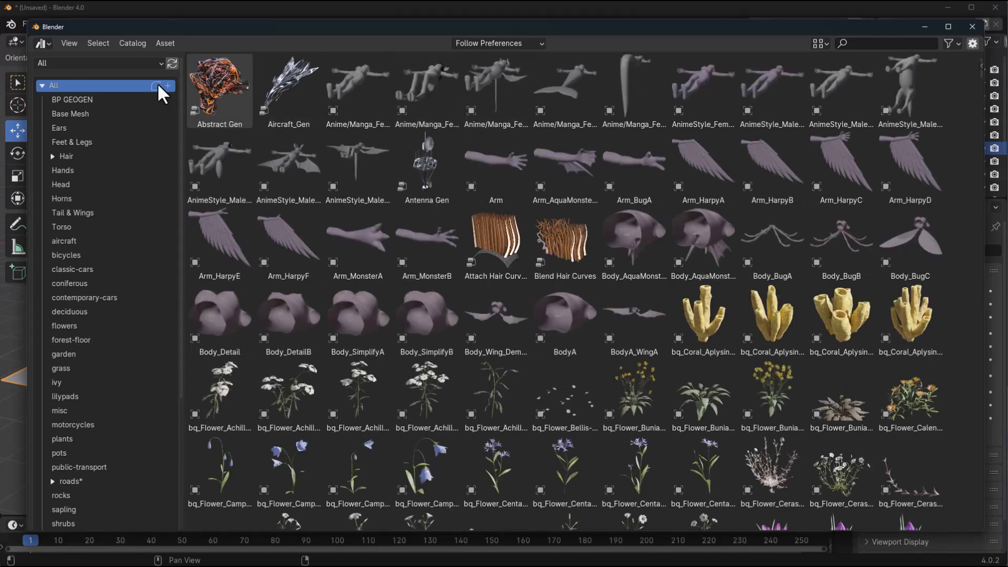
click(100, 63)
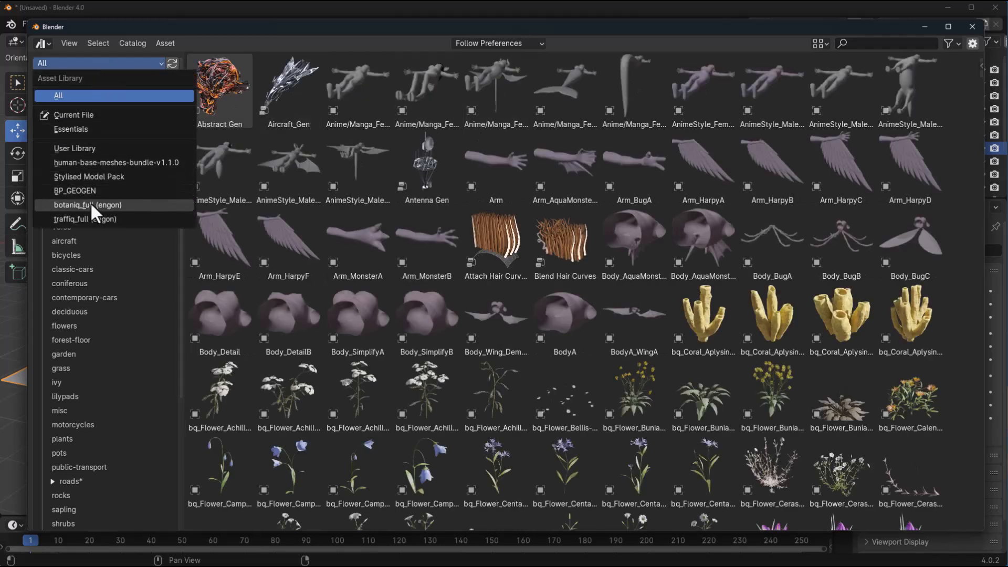
click(85, 219)
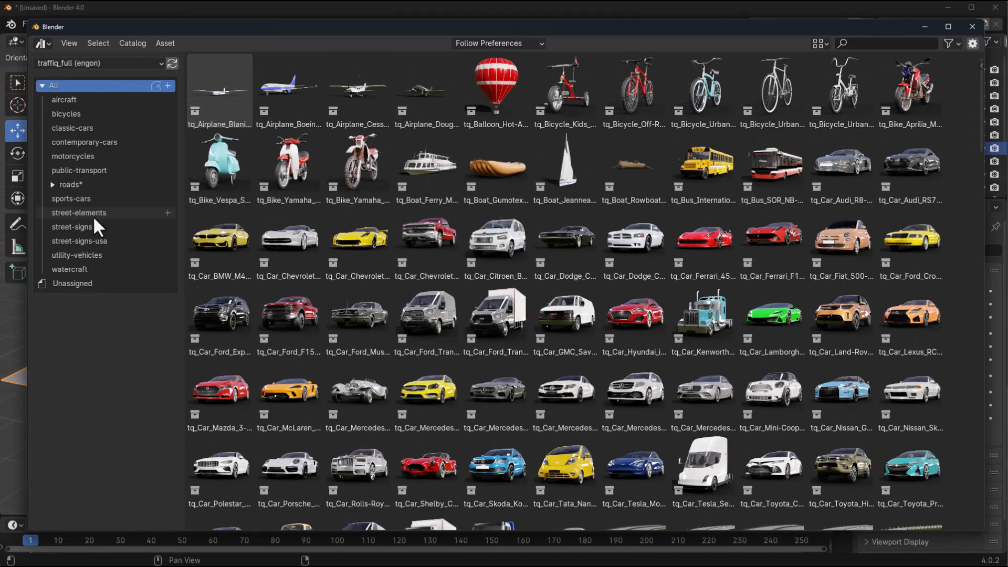
mouse_move(103, 121)
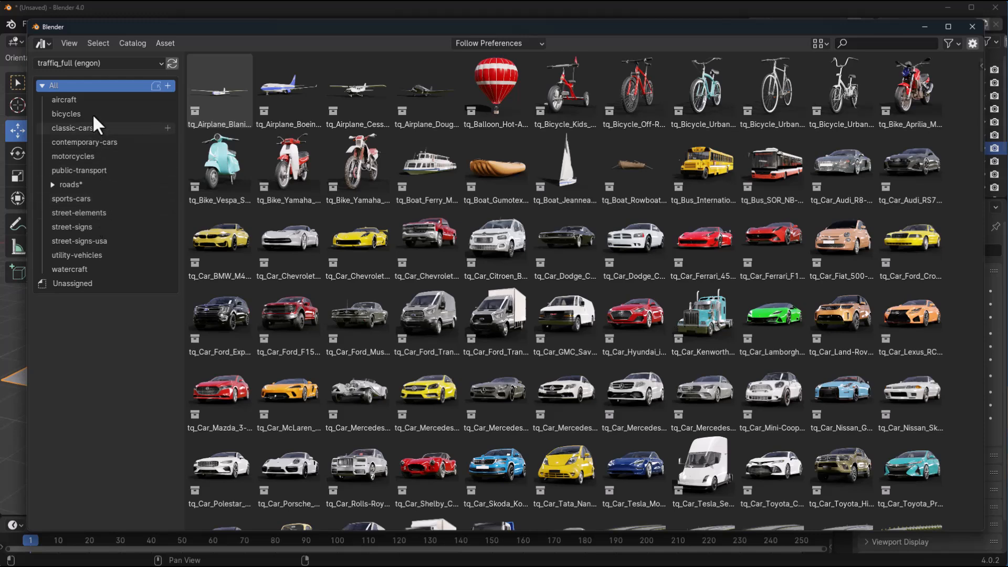
mouse_move(111, 64)
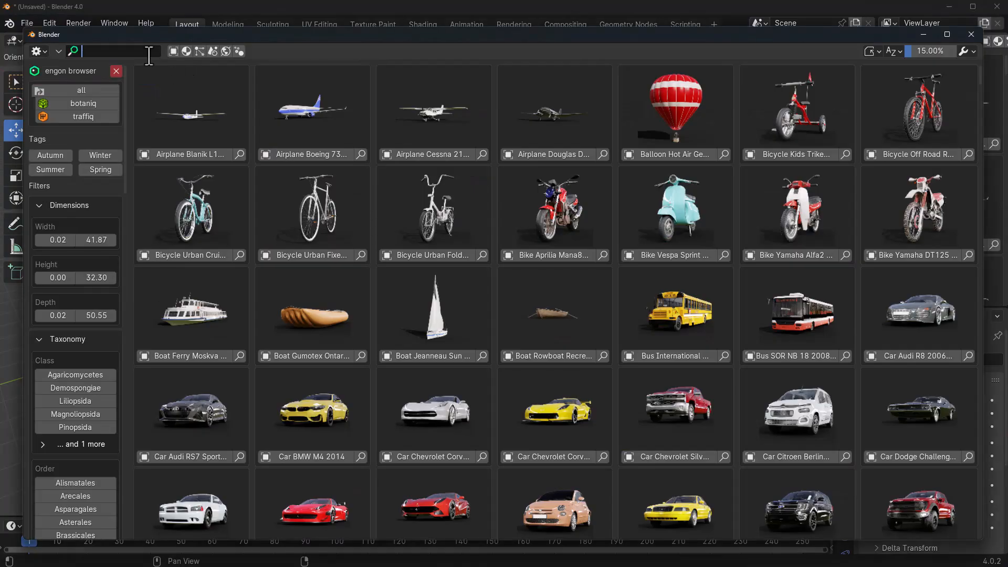
Step: Search the engon browser for trees, volvo, trucks, then flowers and scroll the flower results
text(trees)
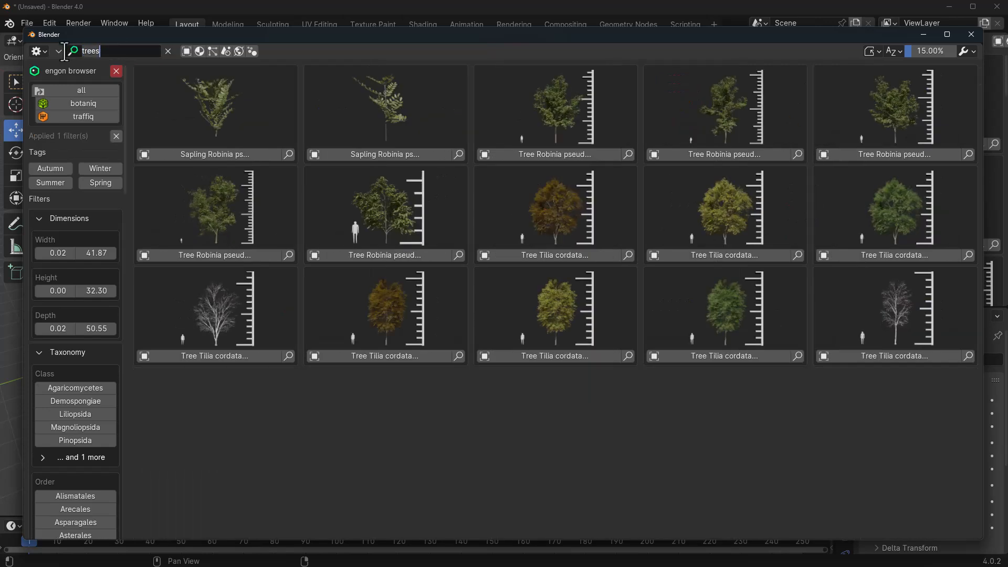
text(volvo)
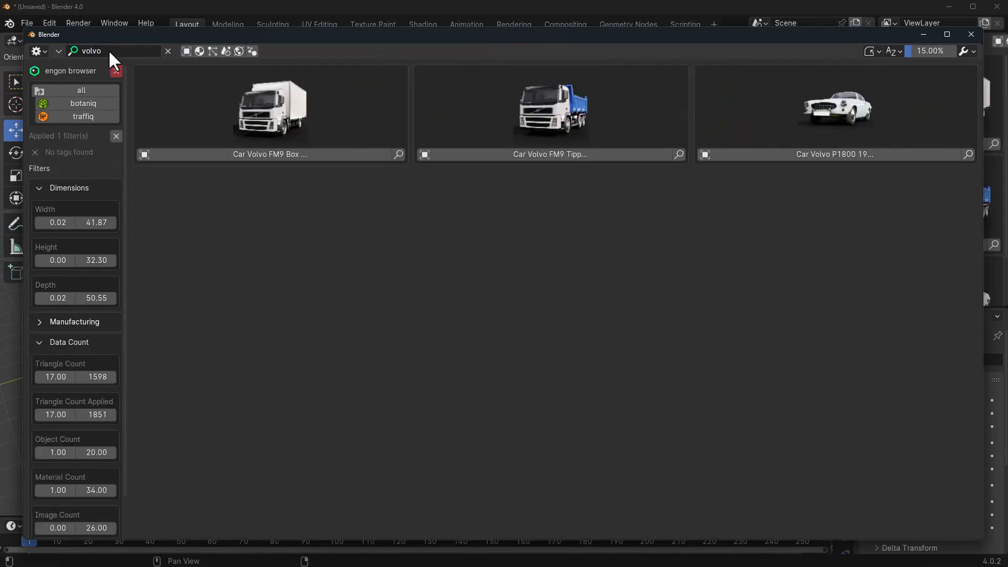
text(trucks)
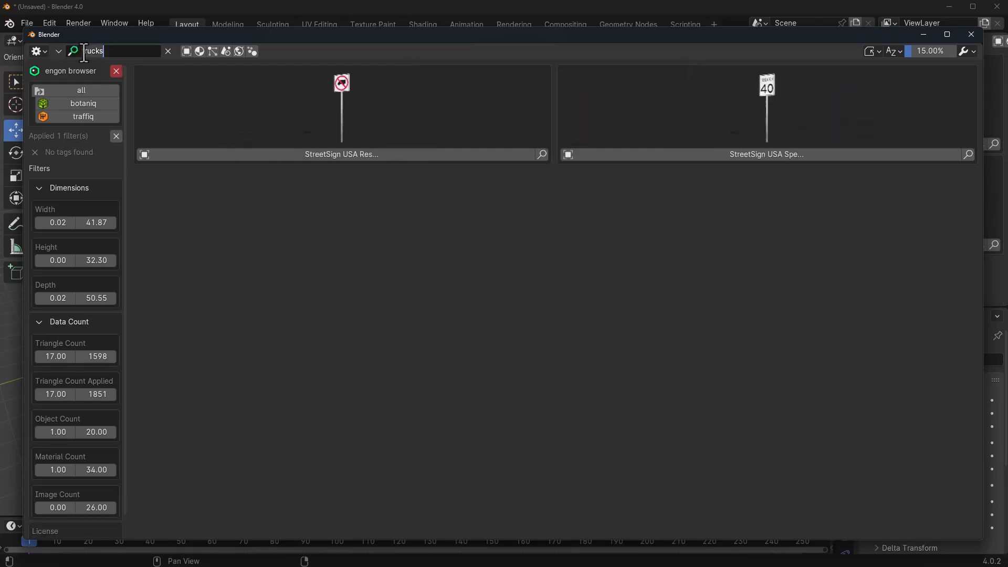
text(flowers)
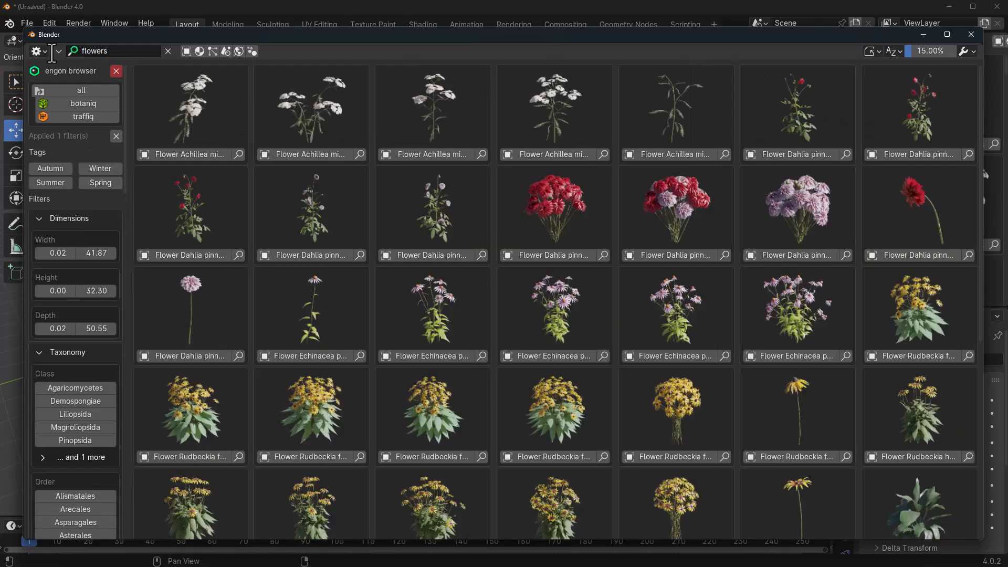
scroll(down, 3)
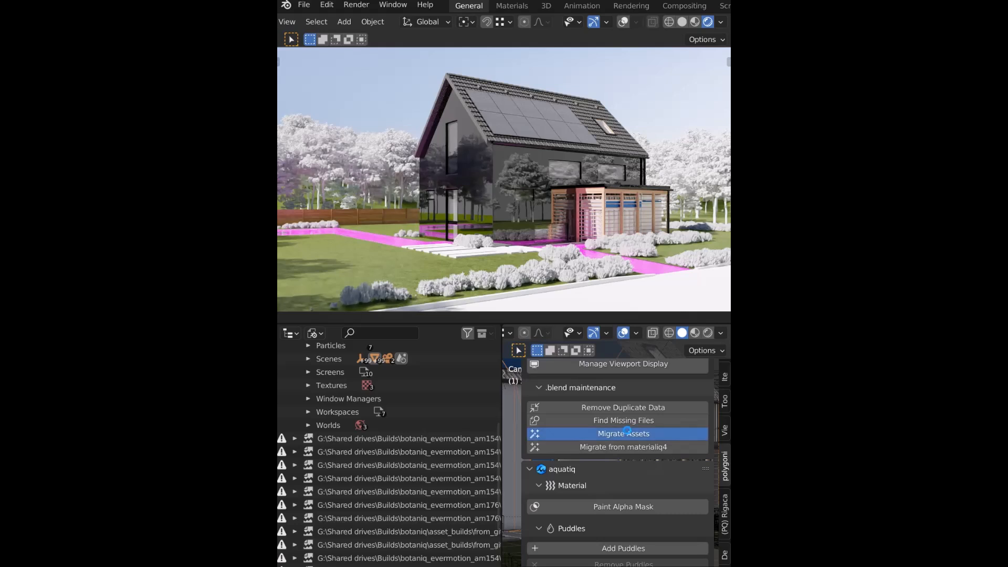
Step: Run Migrate Assets from the botaniq .blend maintenance panel
click(623, 434)
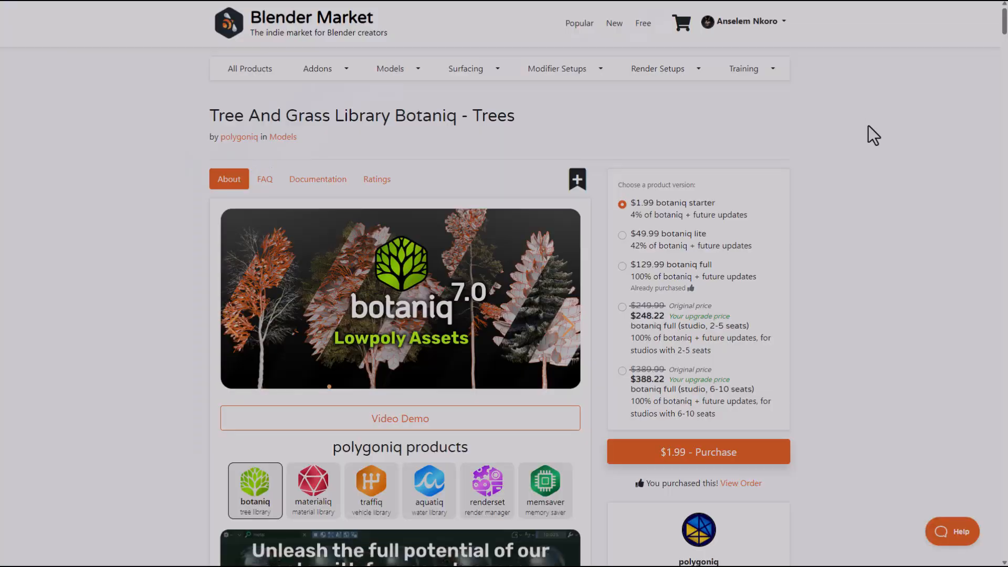
Step: Scroll down the Botaniq Trees page to read its product description and versions
scroll(down, 3)
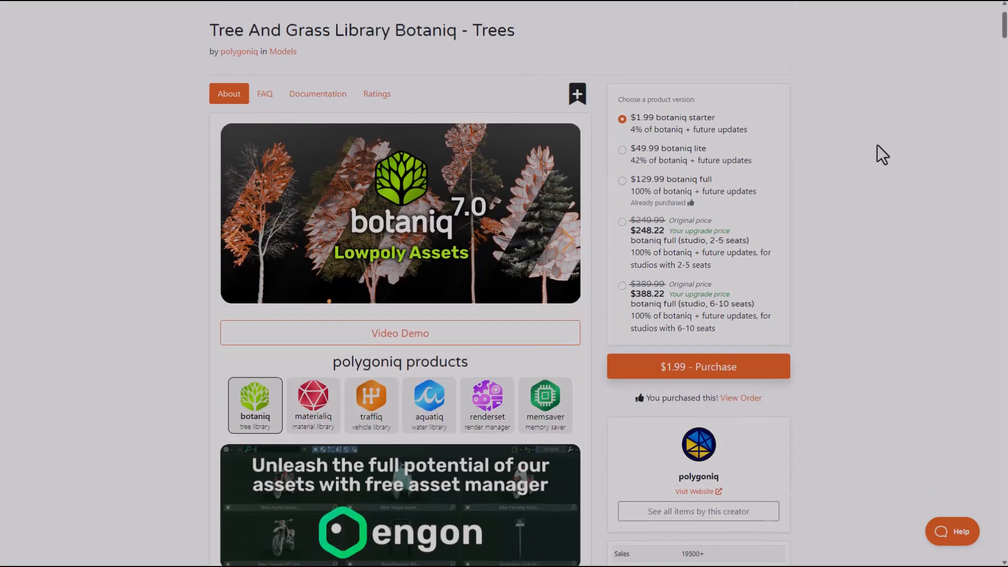
scroll(down, 3)
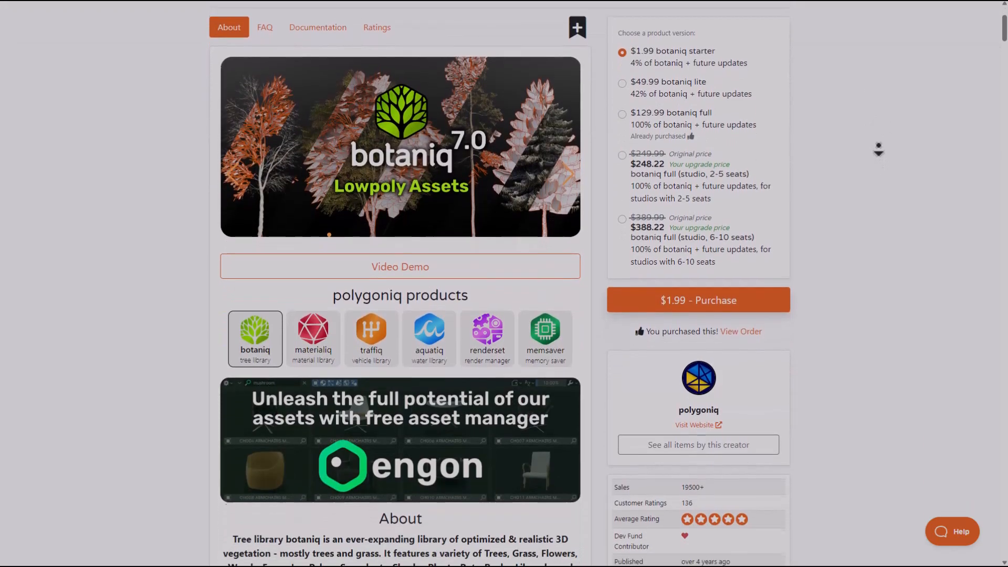
scroll(down, 3)
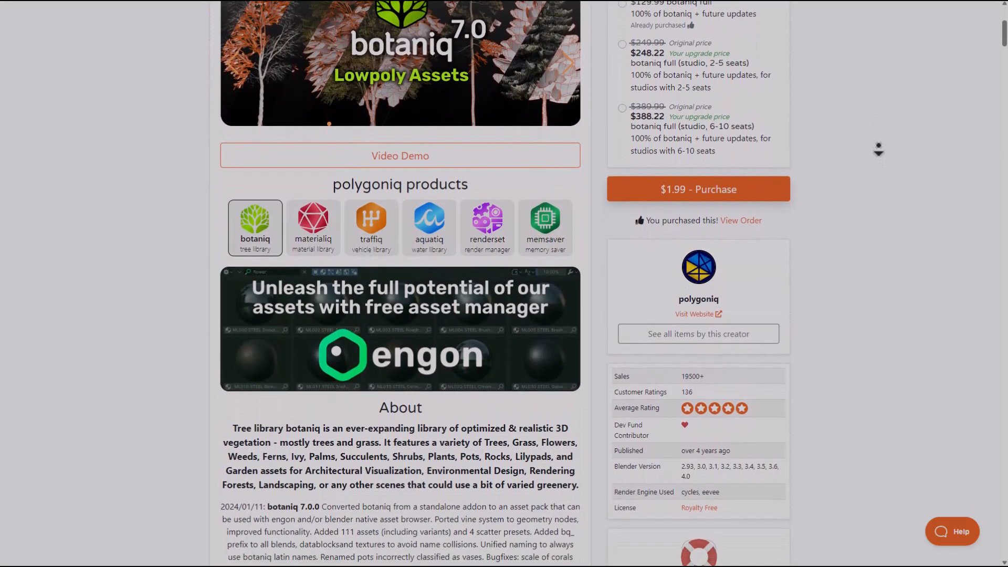
scroll(down, 3)
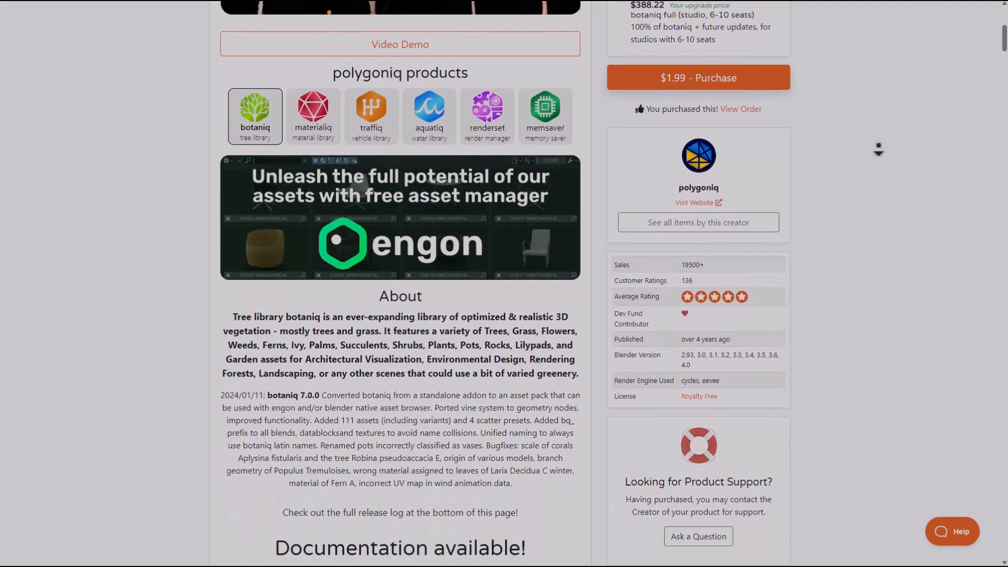
scroll(down, 3)
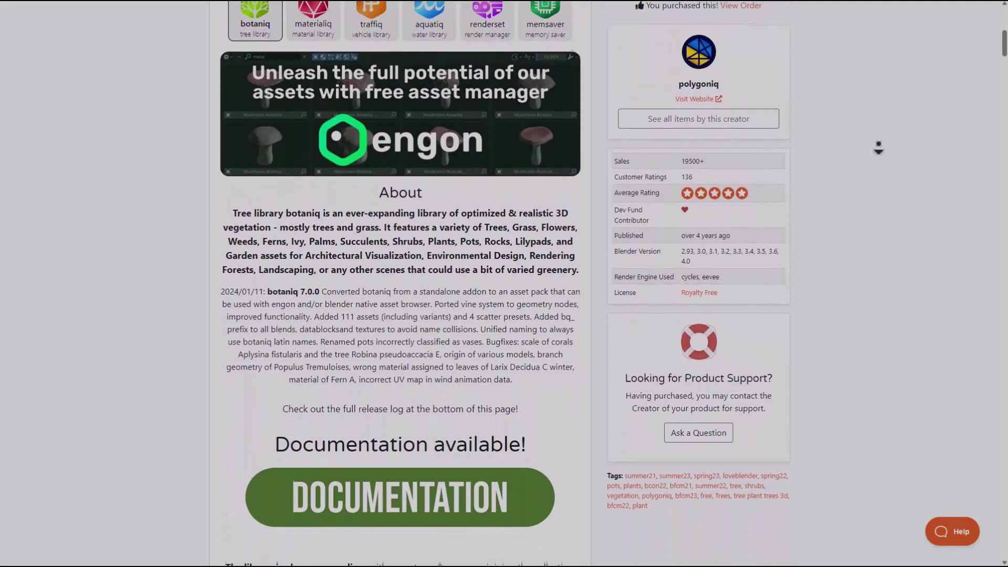
scroll(down, 3)
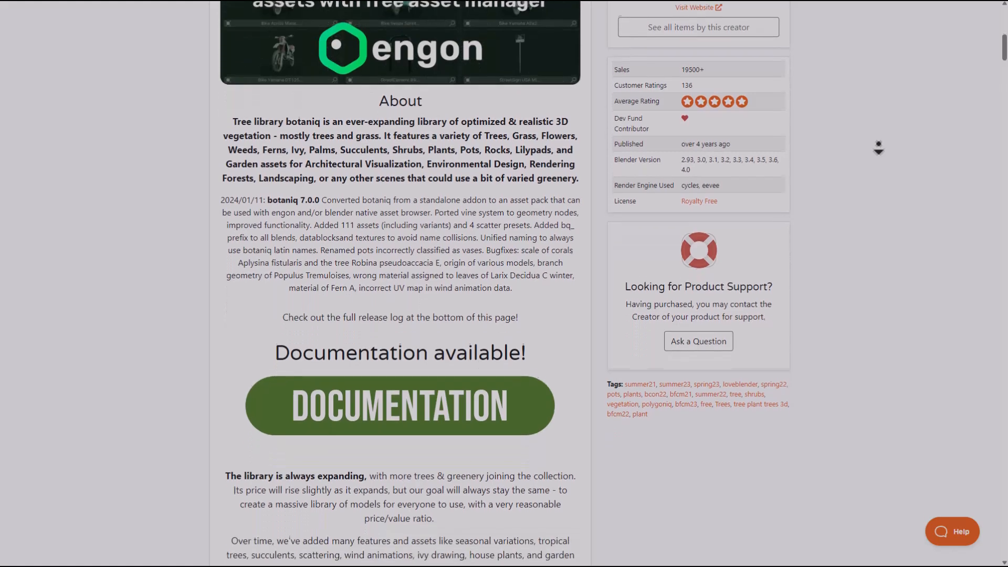
scroll(down, 3)
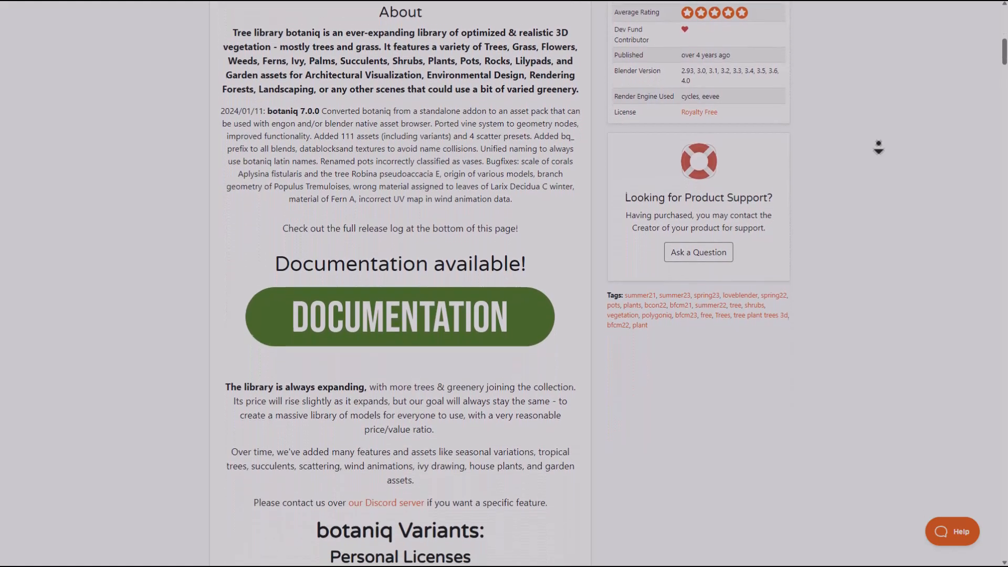
scroll(down, 3)
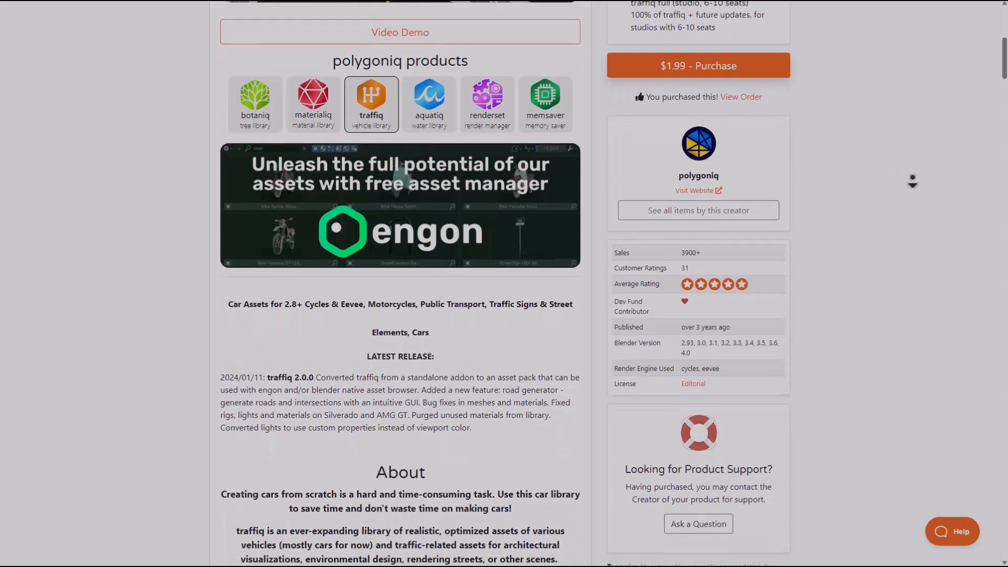
scroll(down, 3)
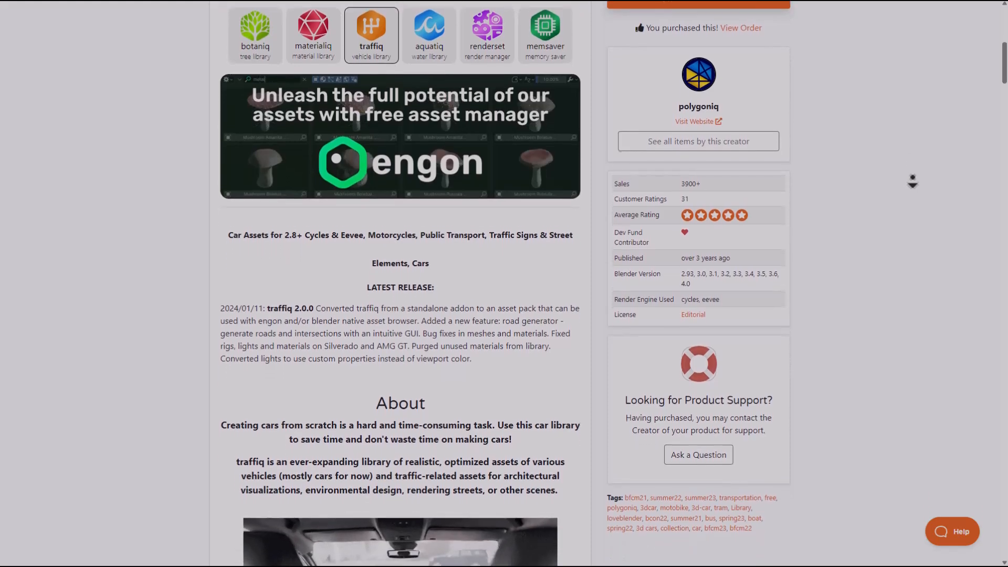
scroll(down, 3)
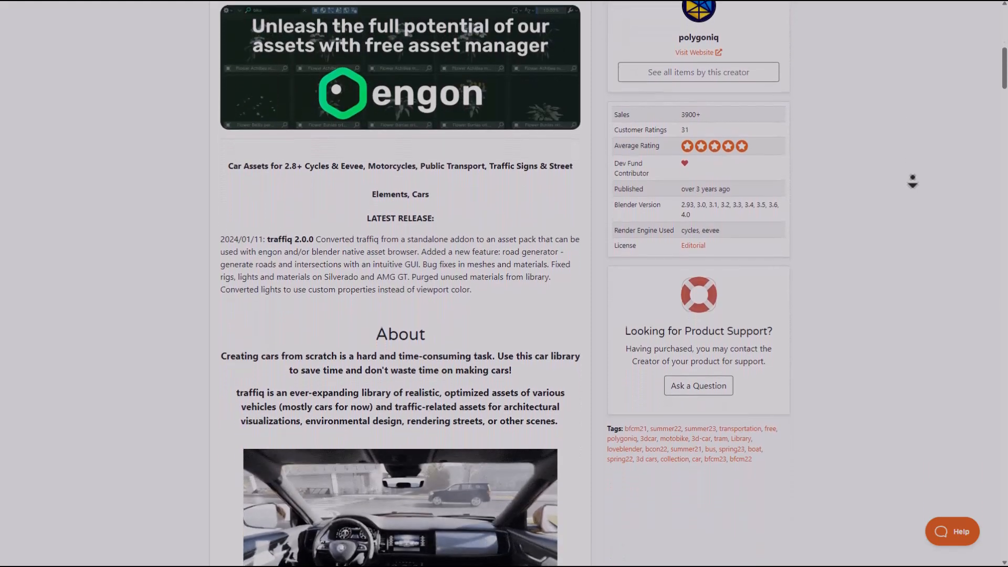
scroll(down, 3)
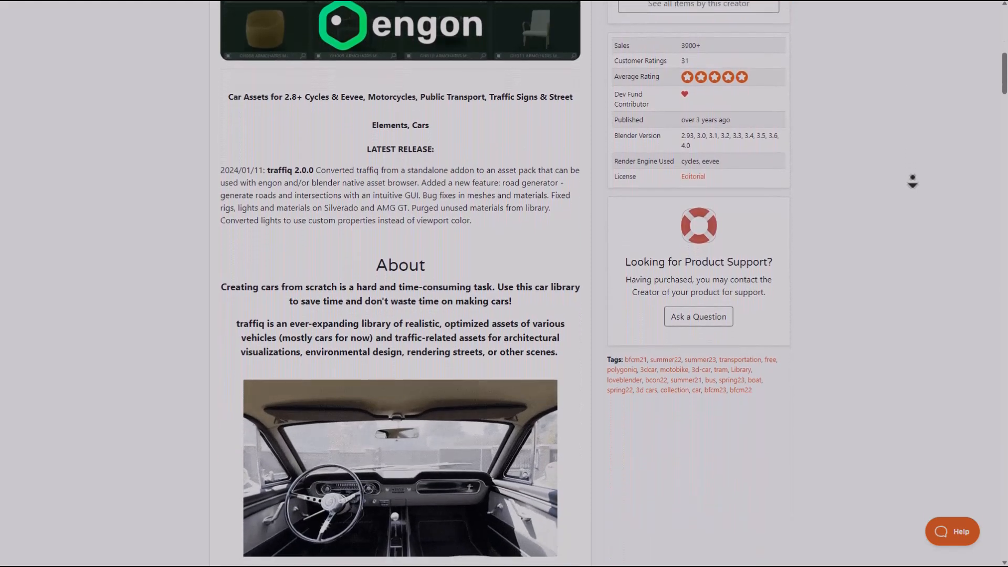
scroll(down, 3)
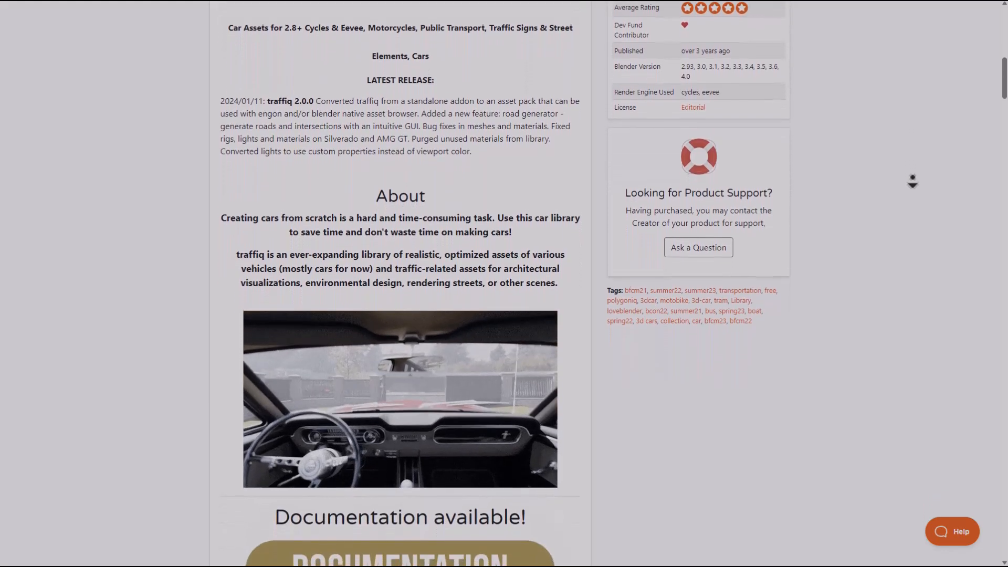
scroll(down, 3)
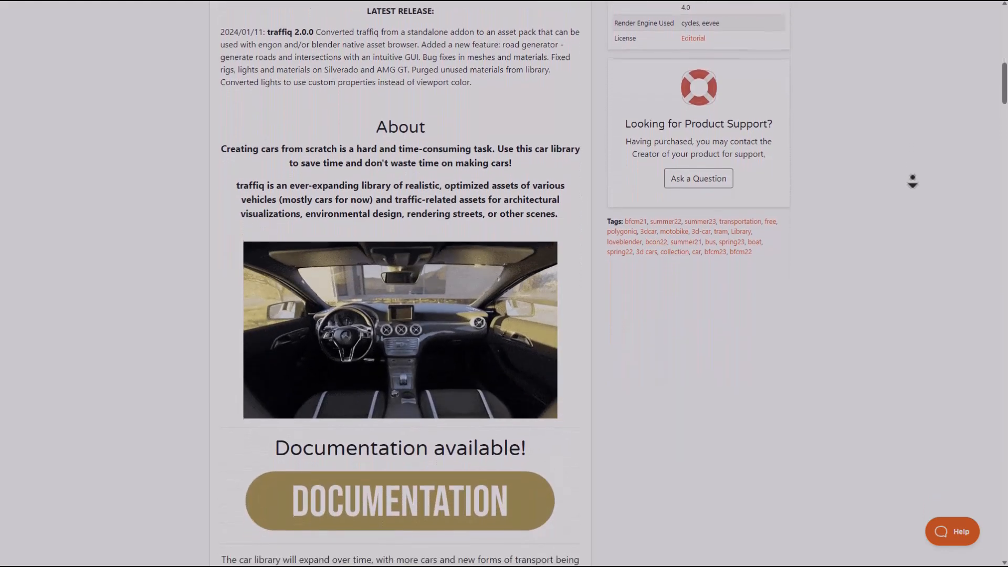
scroll(down, 3)
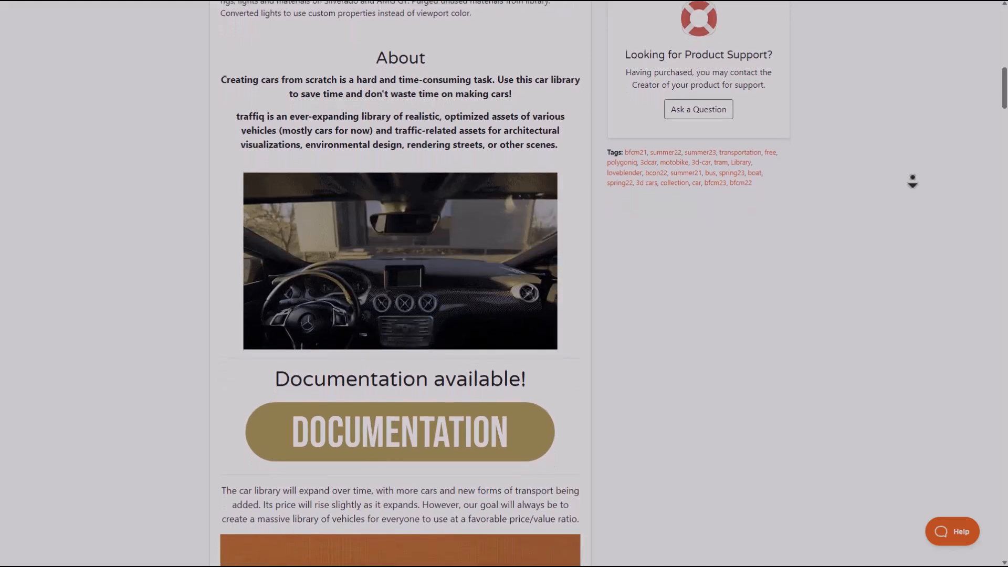
scroll(down, 3)
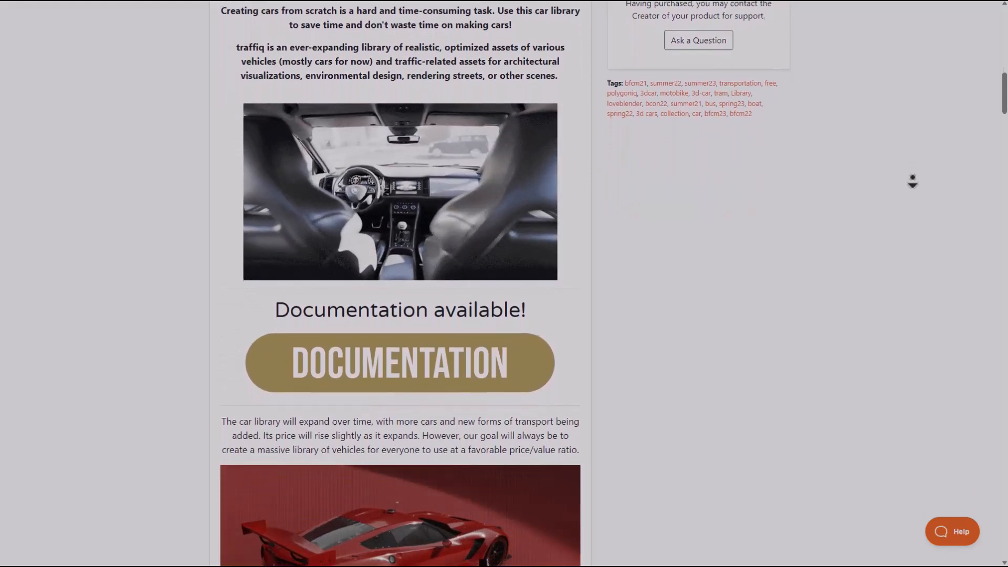
scroll(down, 3)
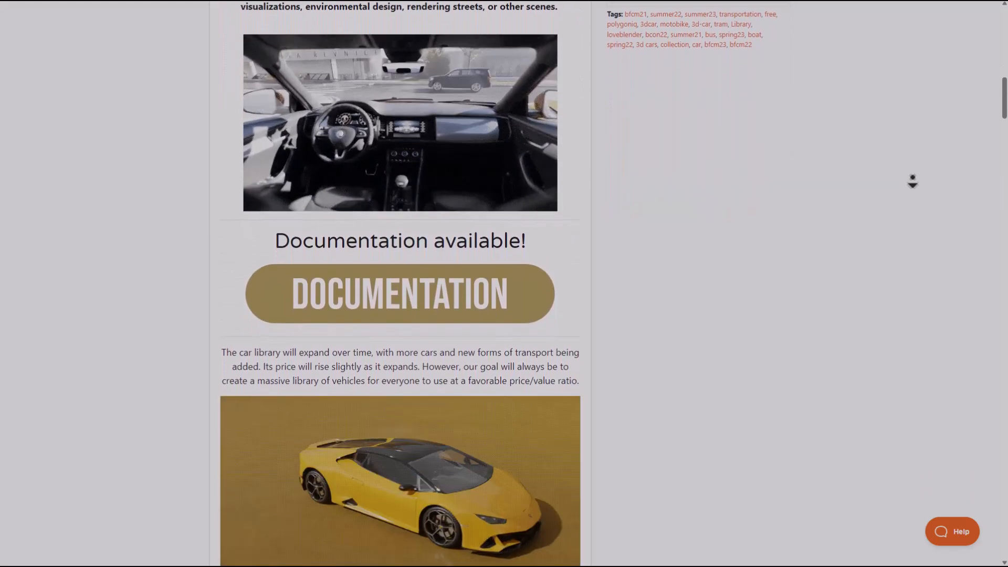
scroll(down, 3)
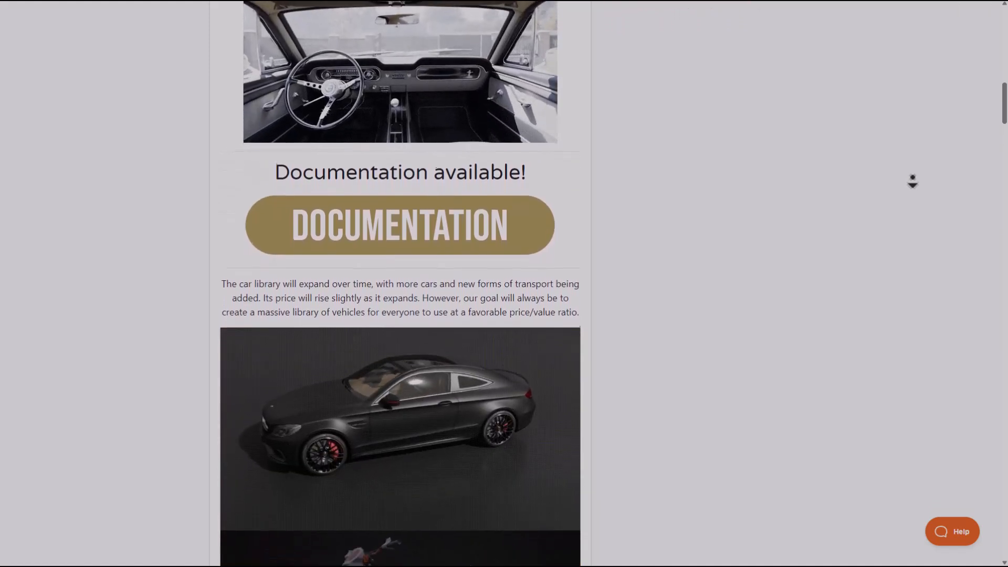
scroll(down, 3)
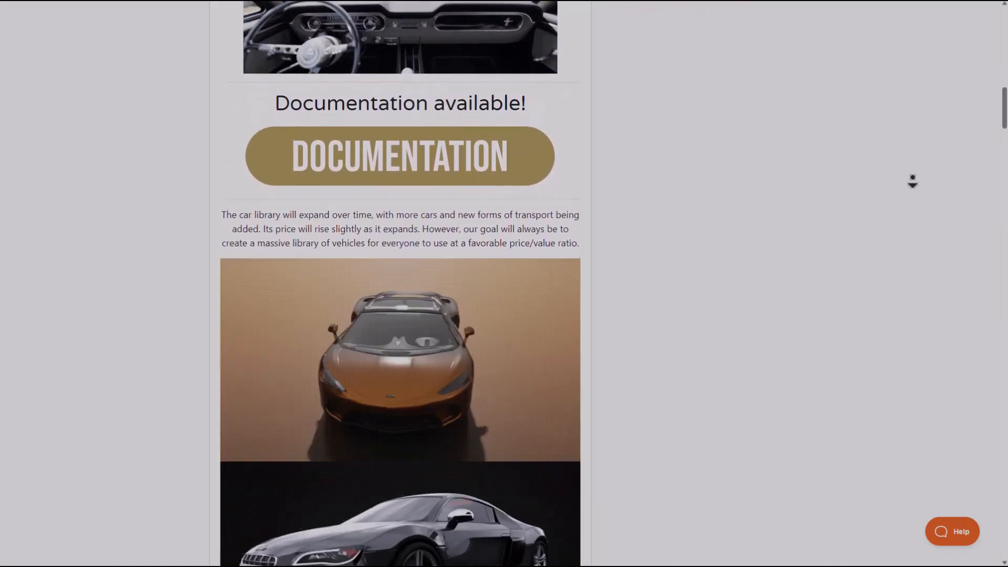
scroll(down, 3)
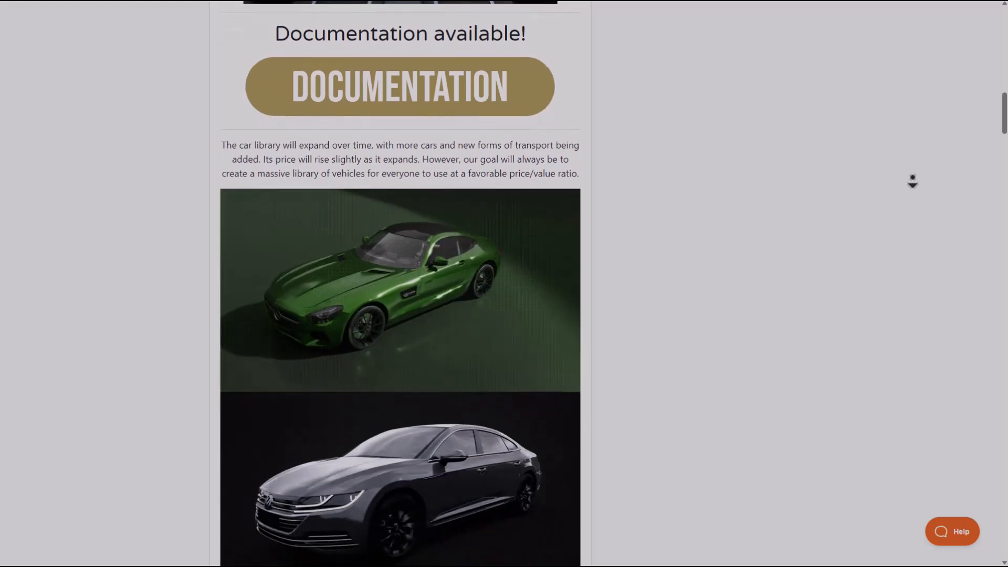